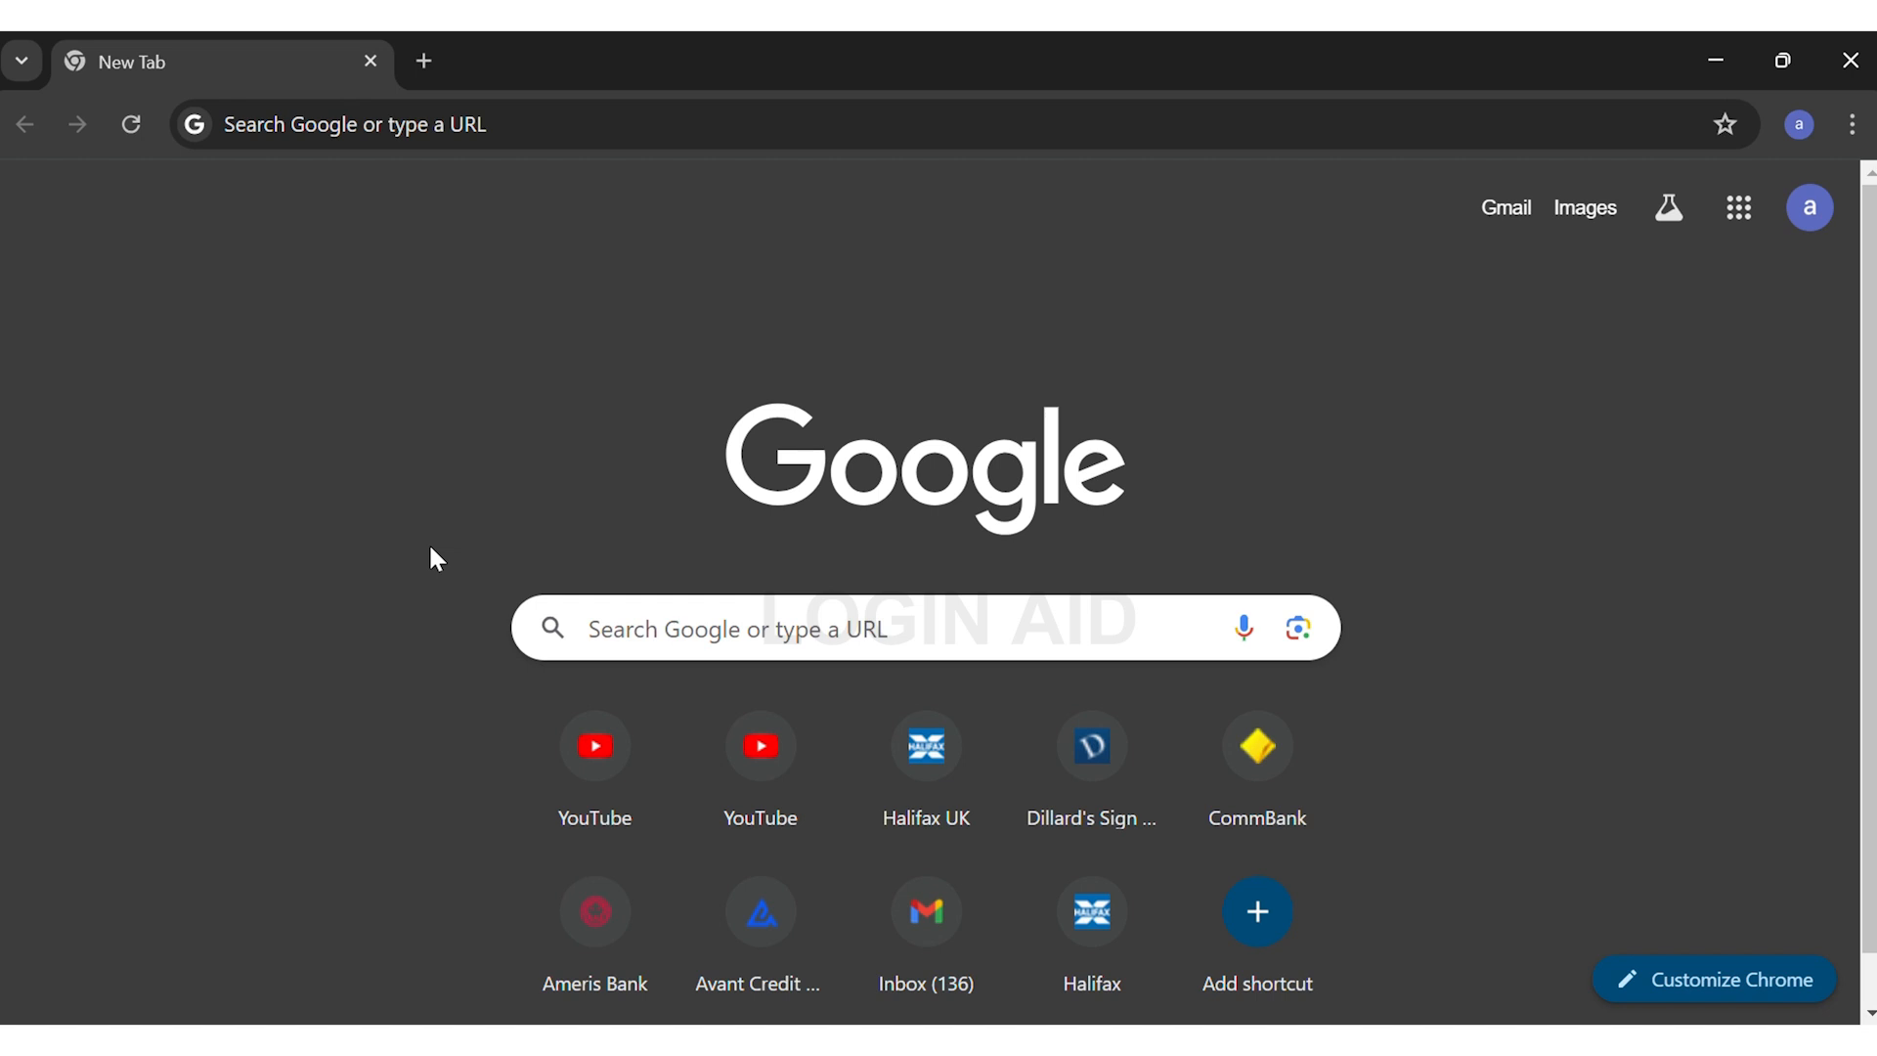
{"action": "mouse_move", "coordinate": [1536, 256]}
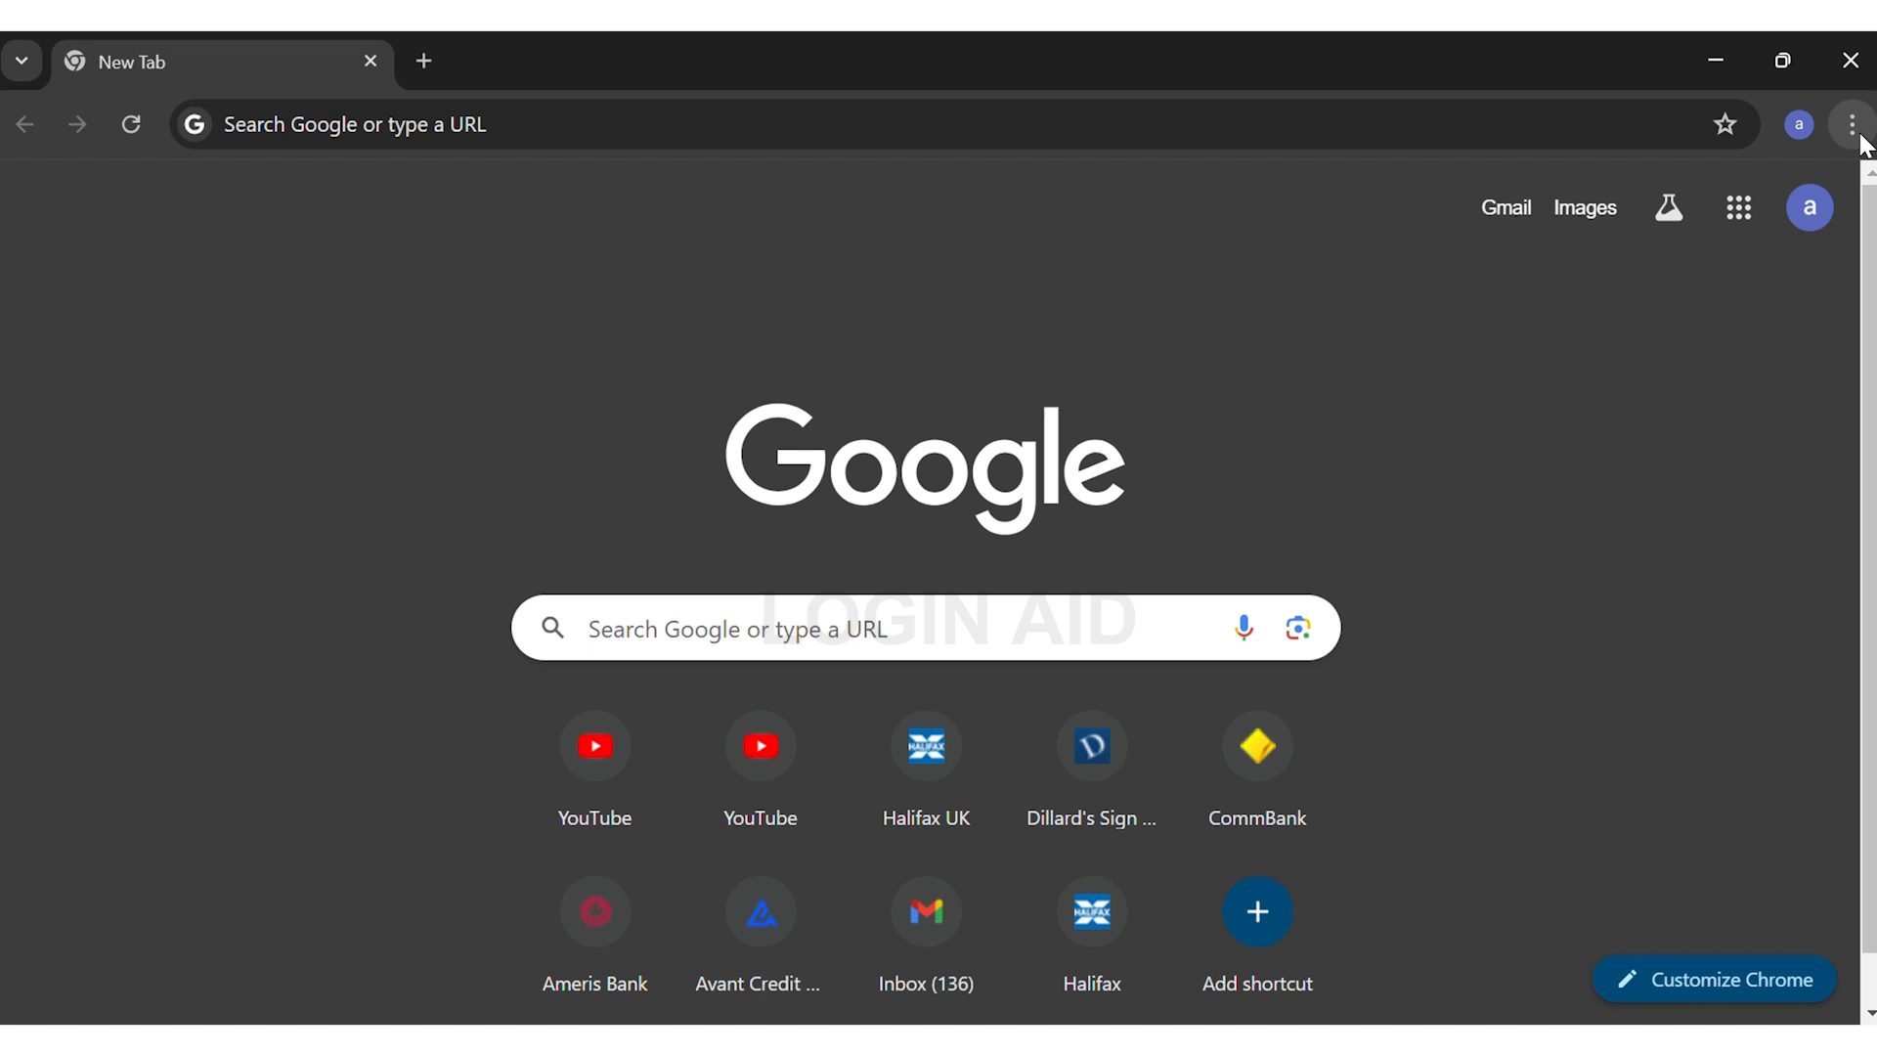
Step: Open Chrome Settings from the three-dot menu
{"action": "left_click", "coordinate": [1848, 123]}
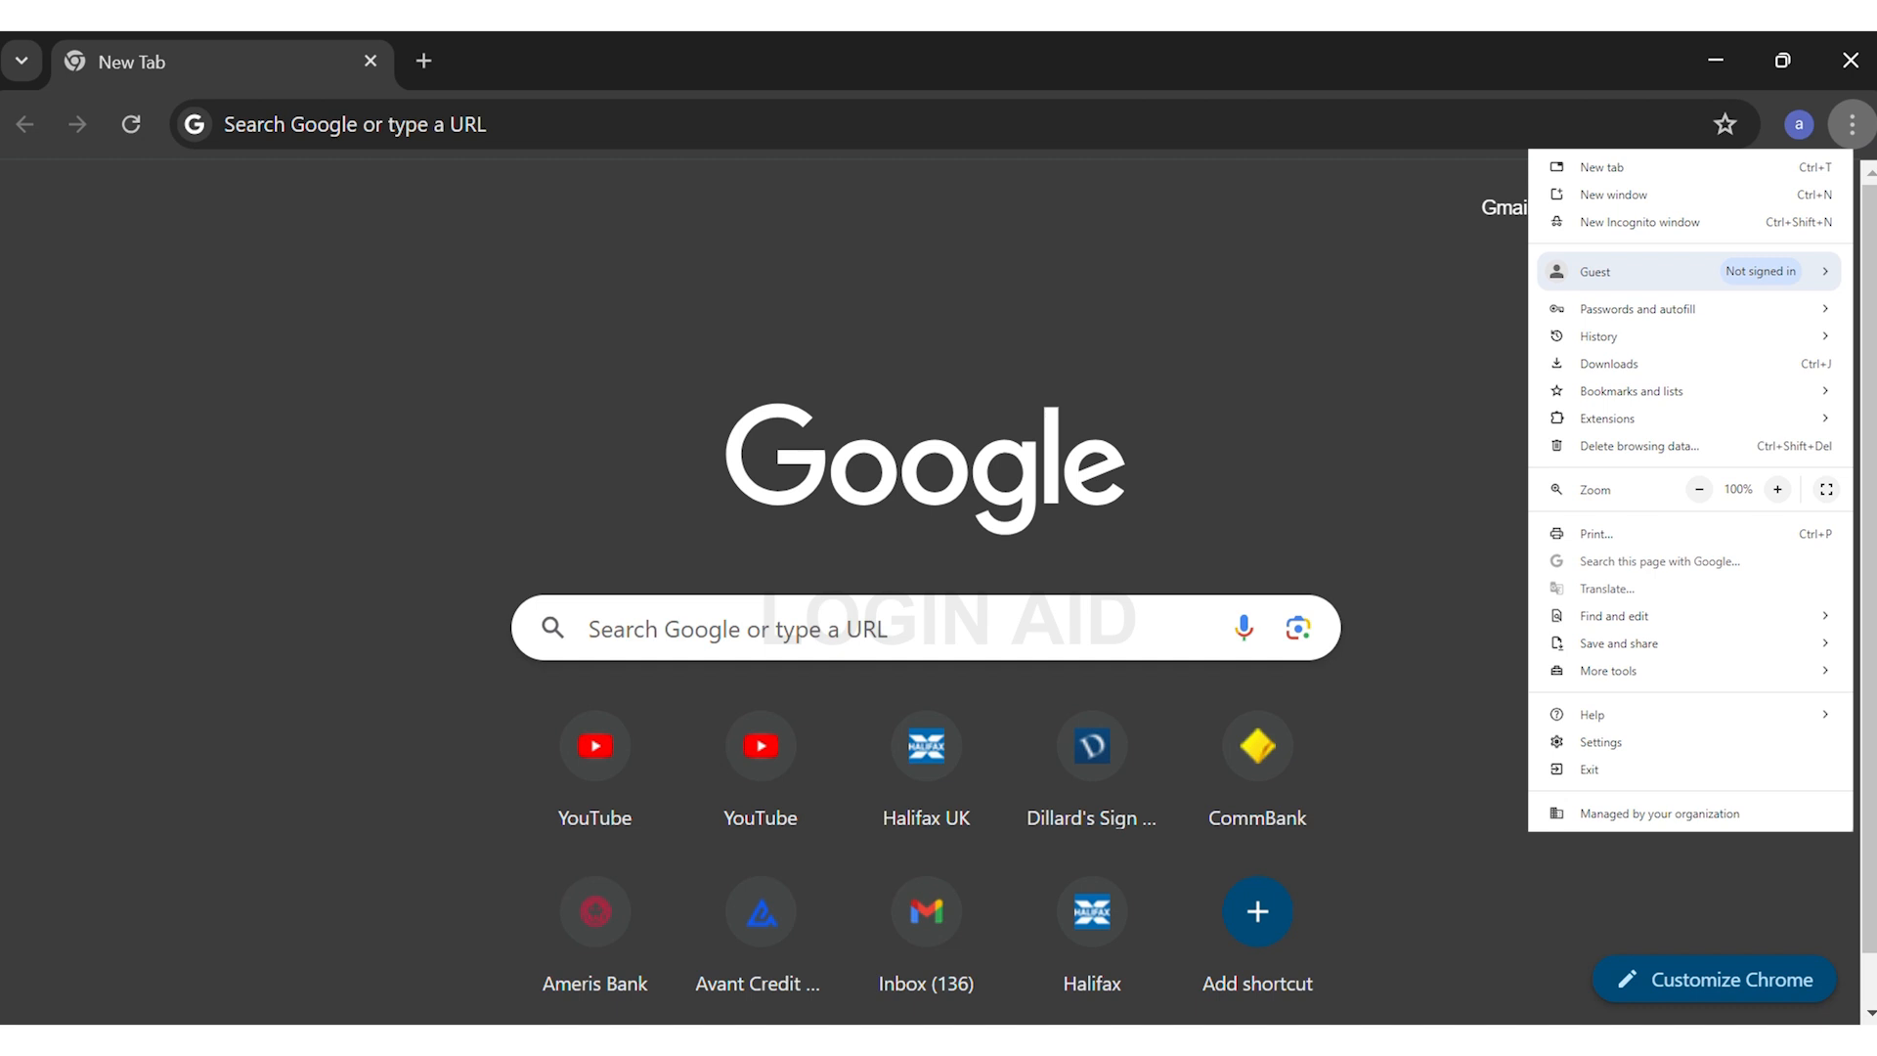
{"action": "mouse_move", "coordinate": [1673, 707]}
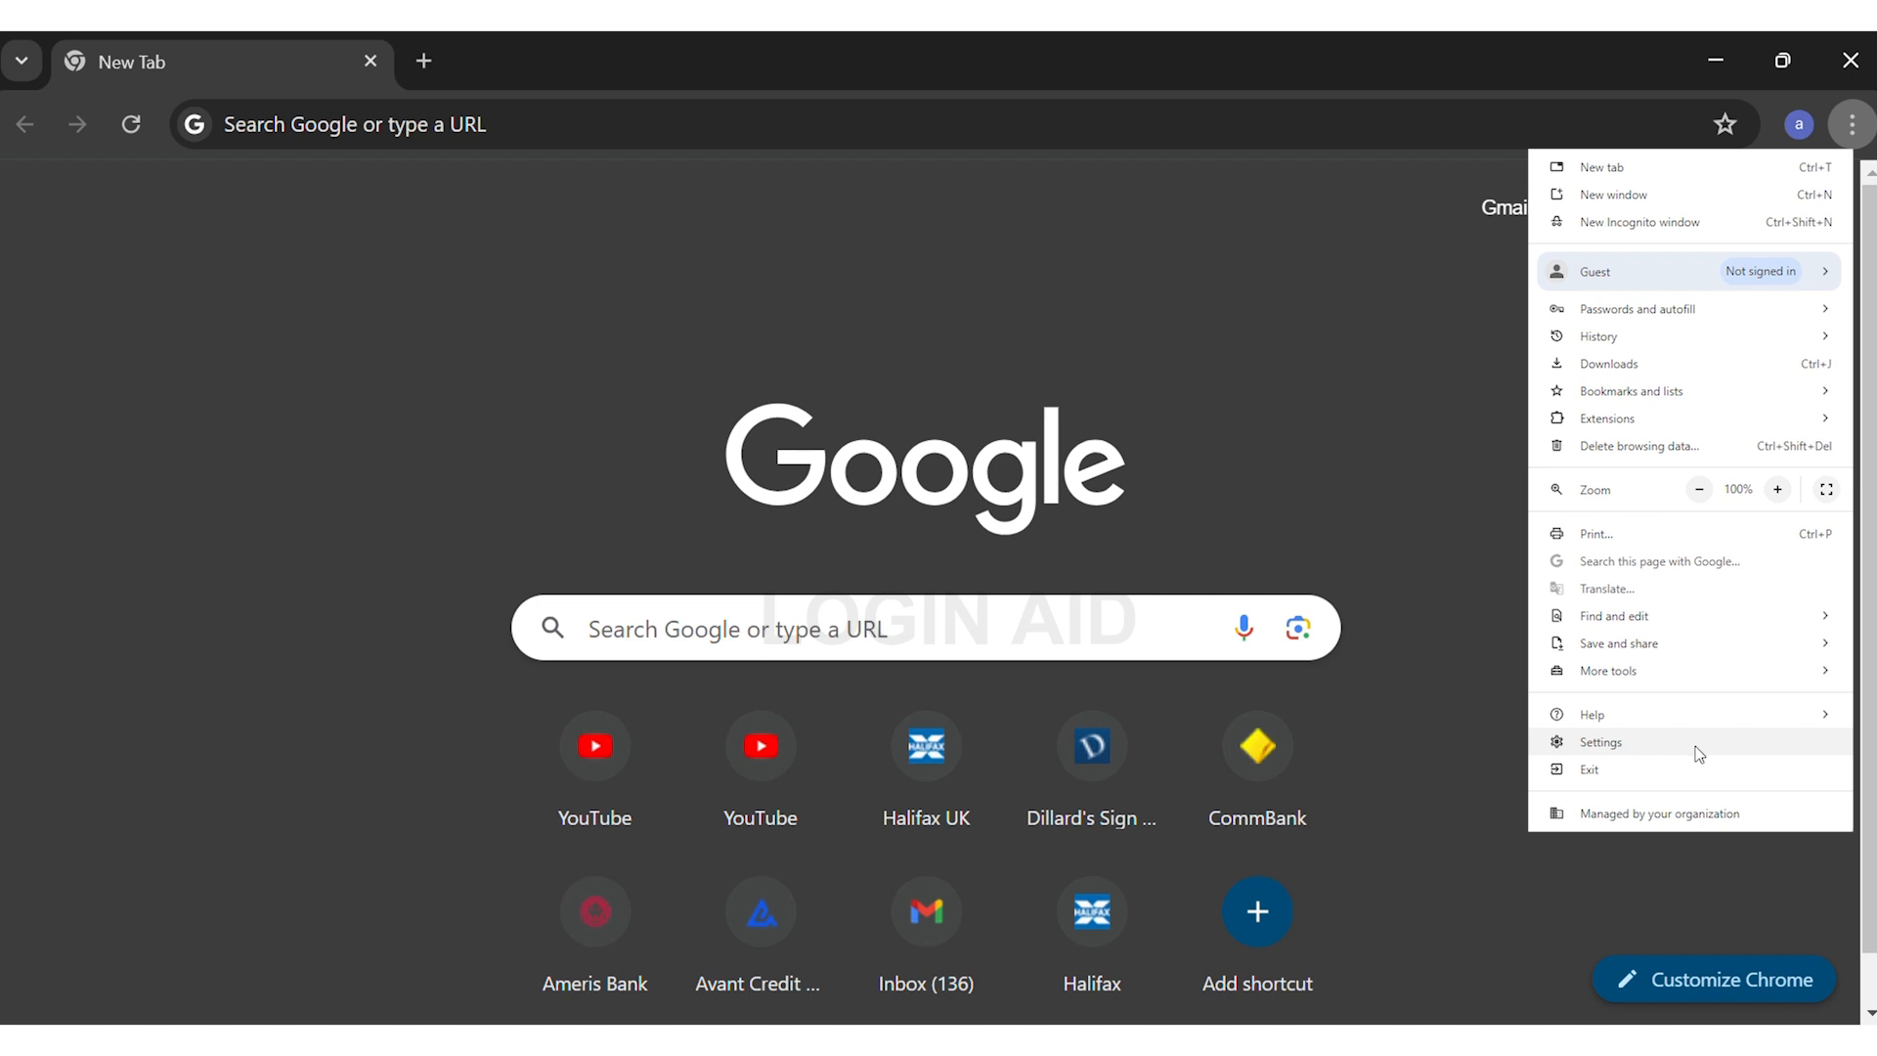
{"action": "left_click", "coordinate": [1601, 742]}
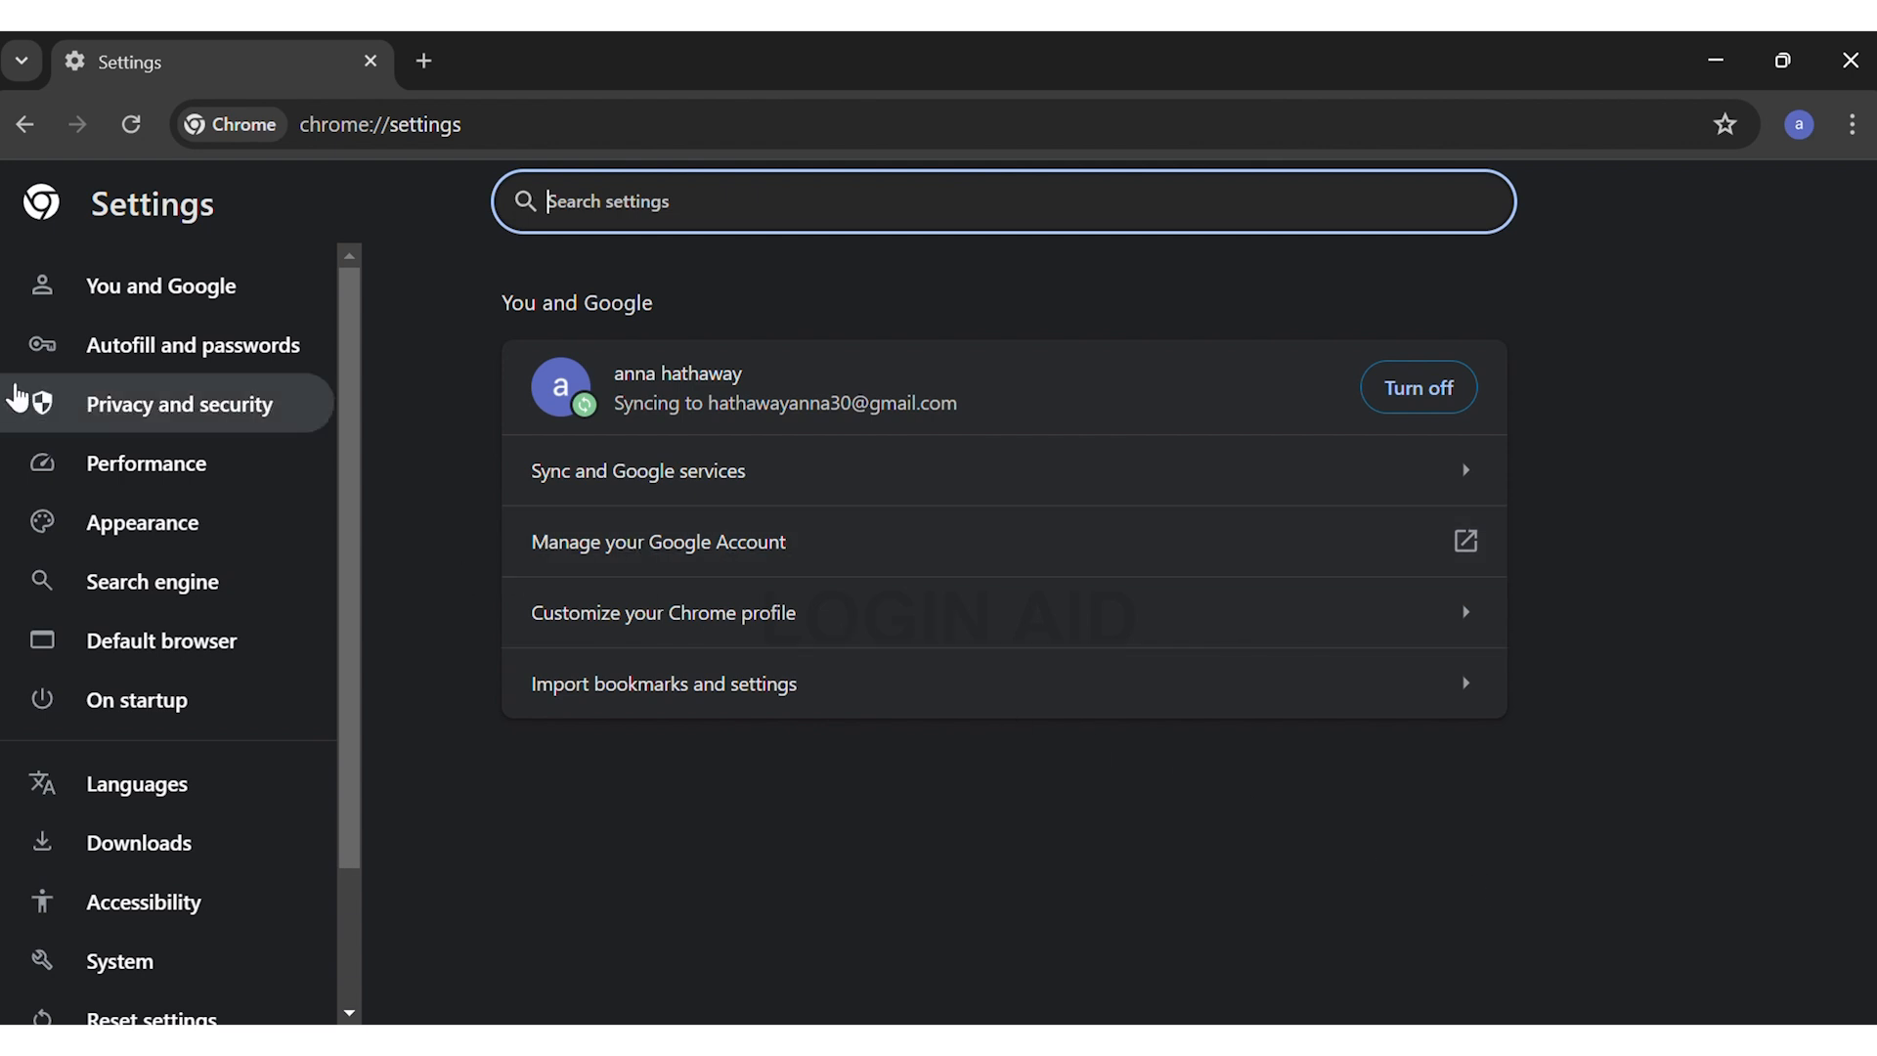
{"action": "mouse_move", "coordinate": [118, 436]}
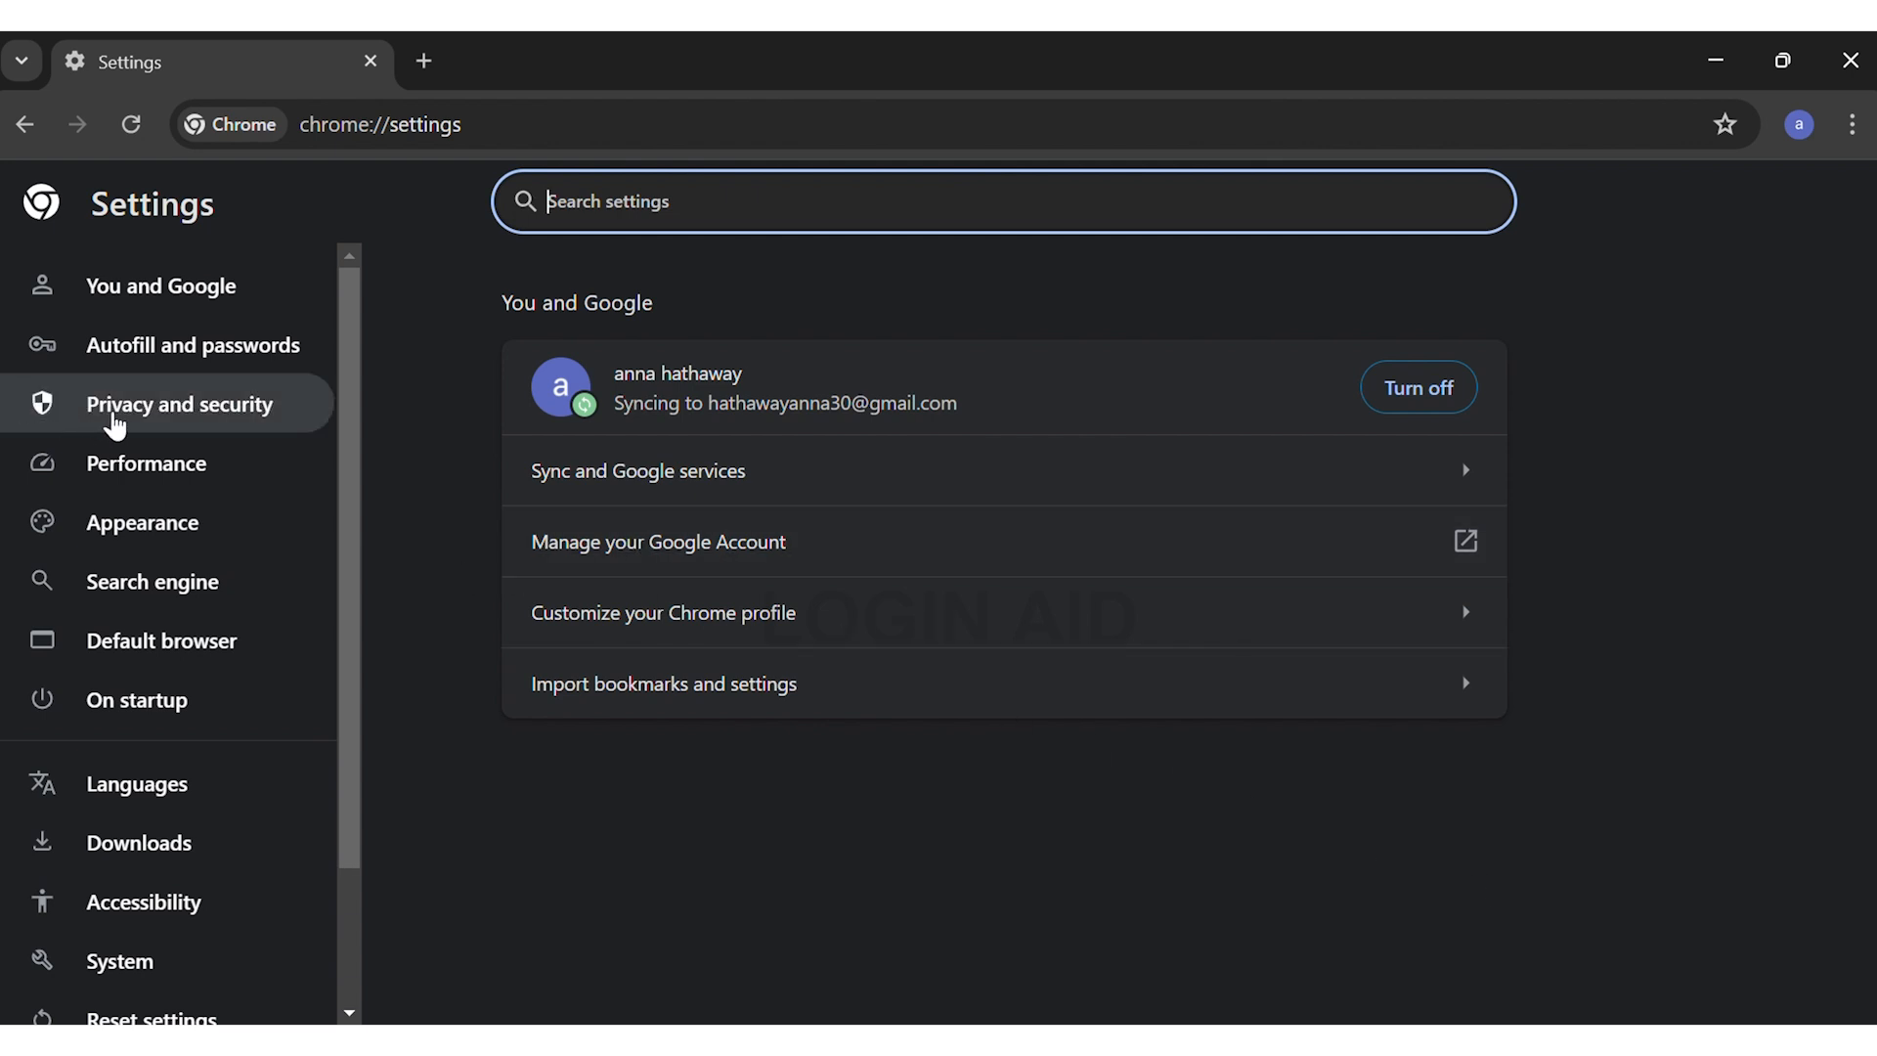
Step: Go to the Privacy and security section and scroll toward Security
{"action": "left_click", "coordinate": [174, 404]}
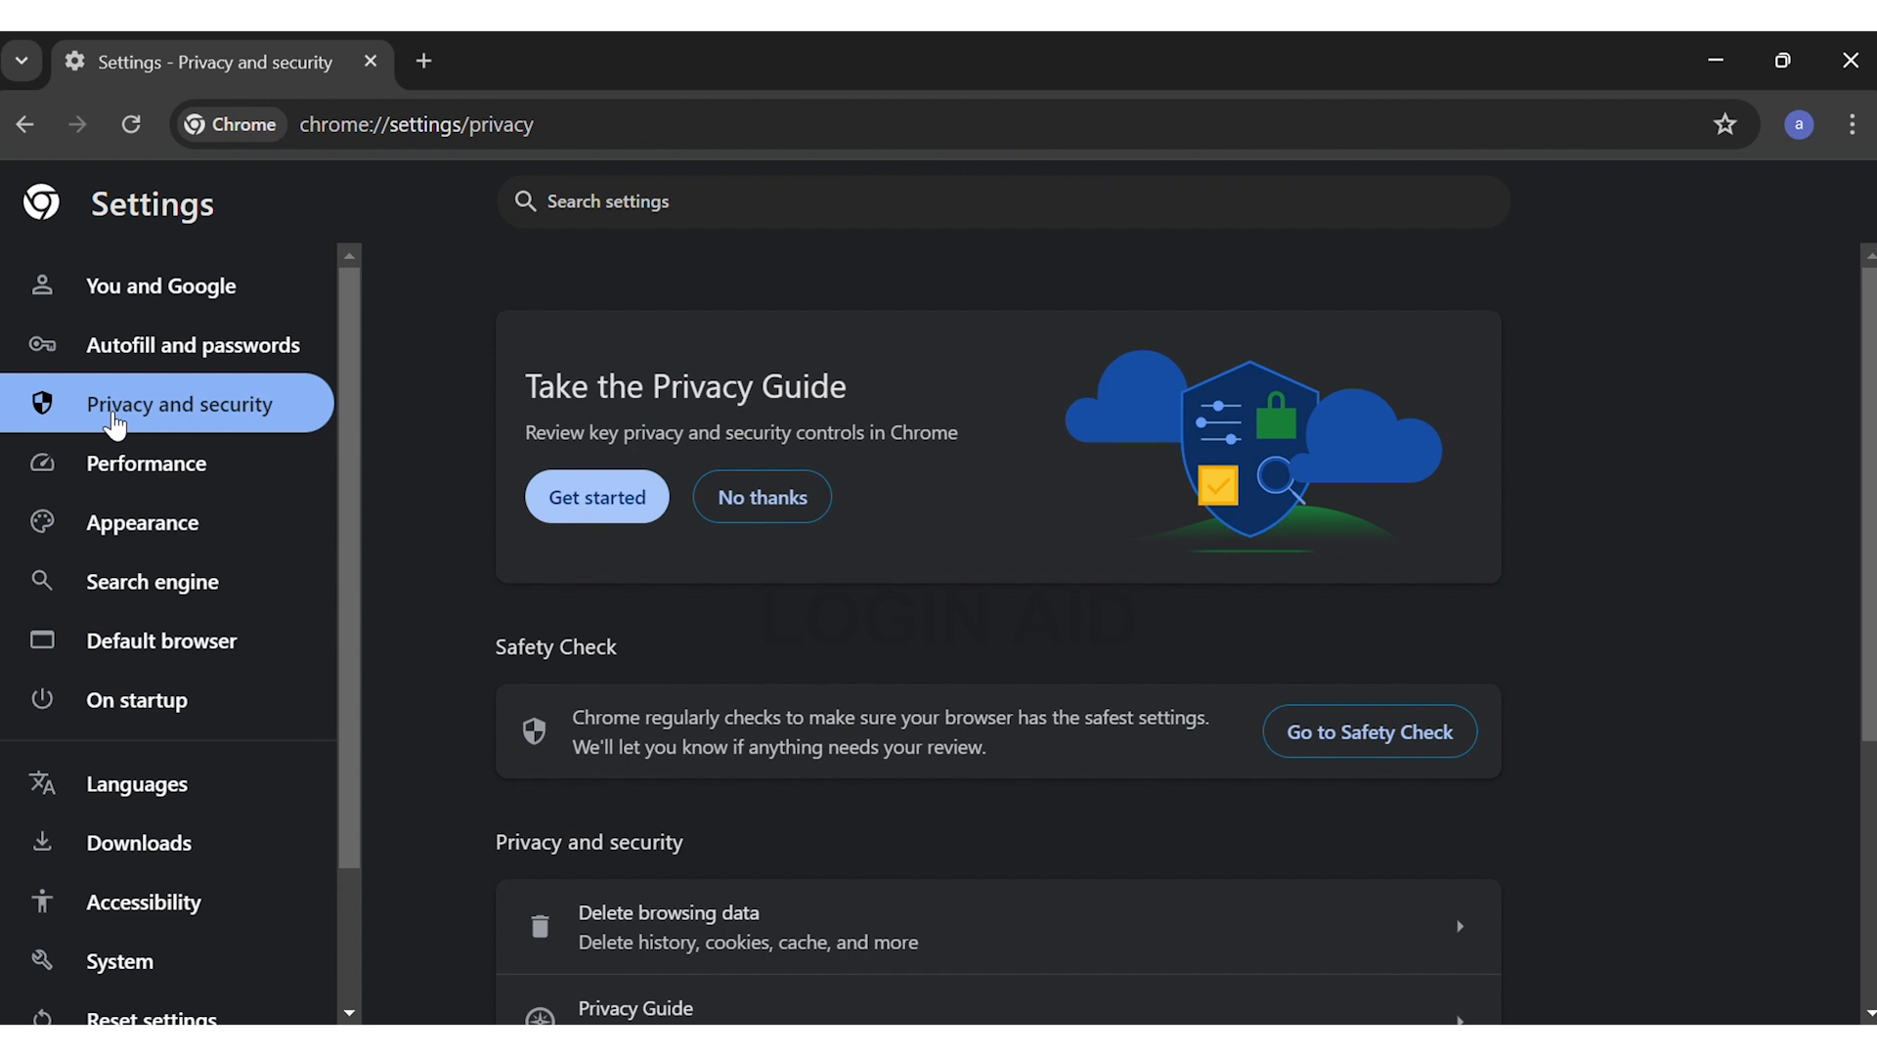
{"action": "mouse_move", "coordinate": [619, 623]}
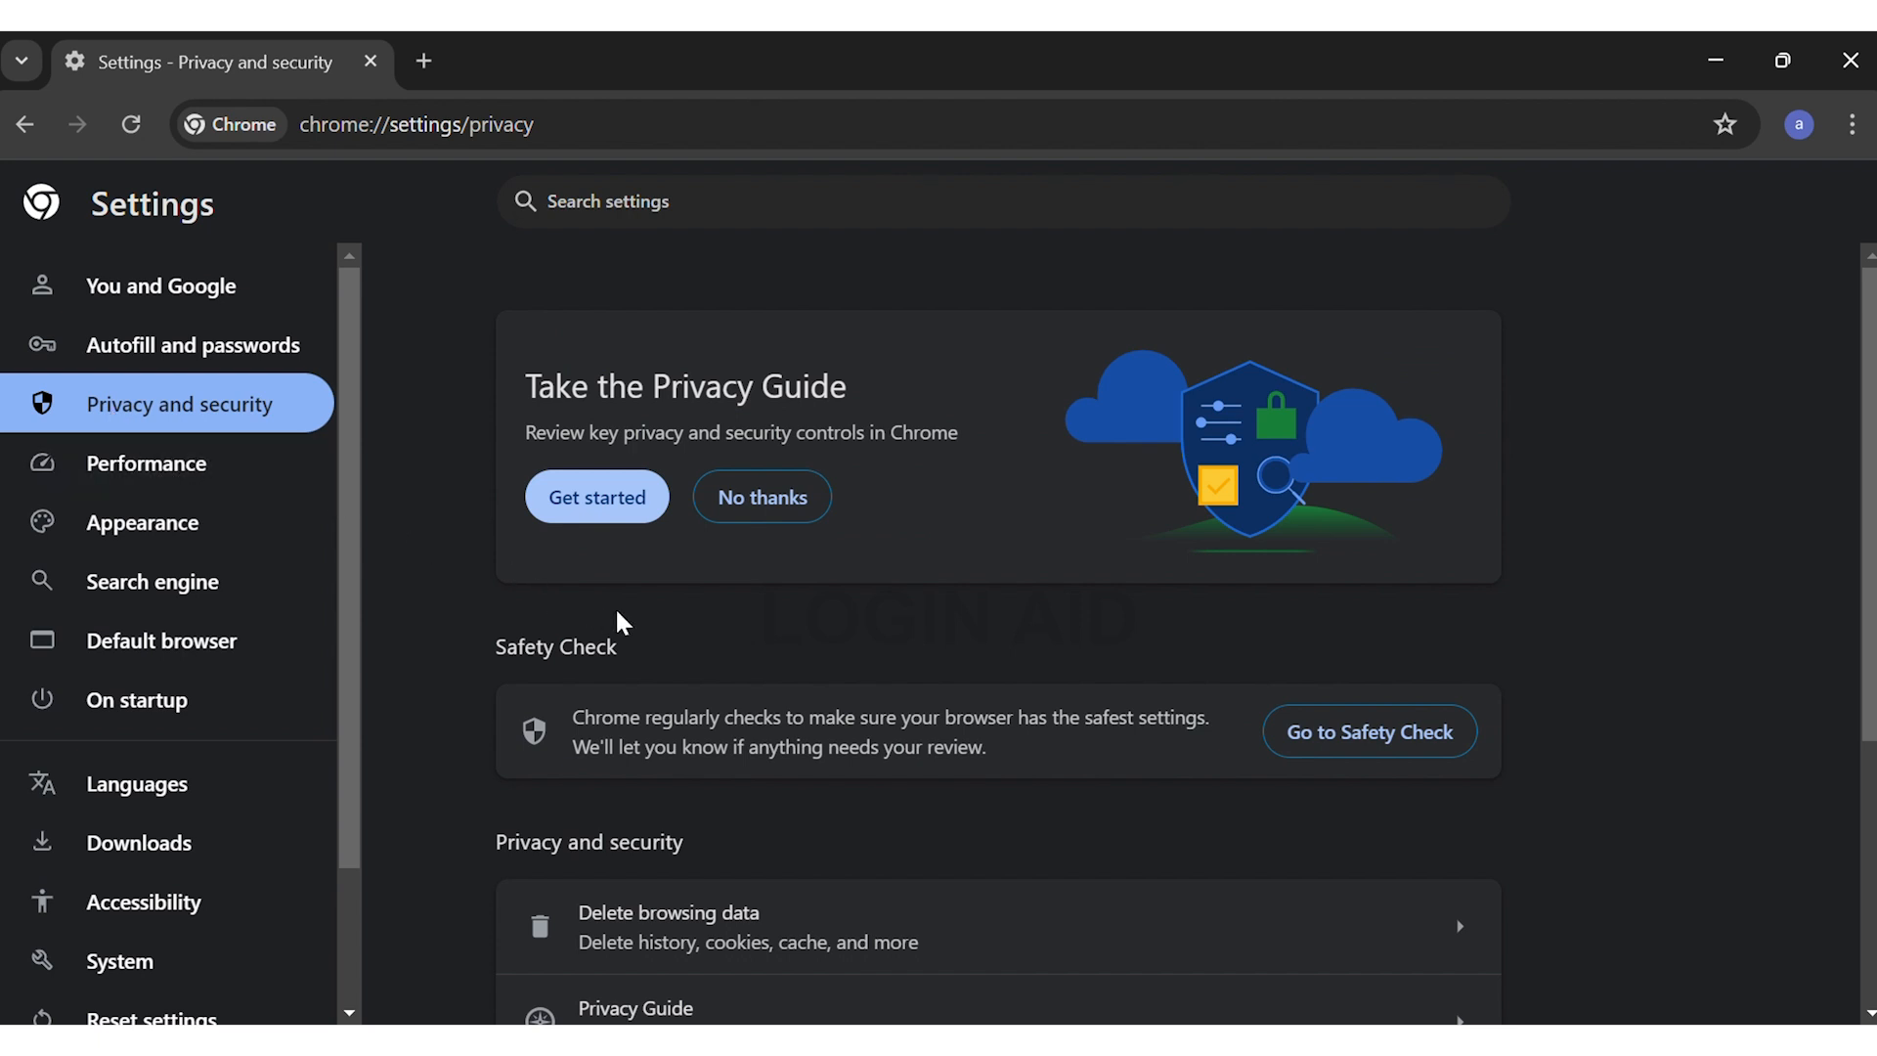
{"action": "scroll", "scroll_direction": "down", "scroll_amount": 3}
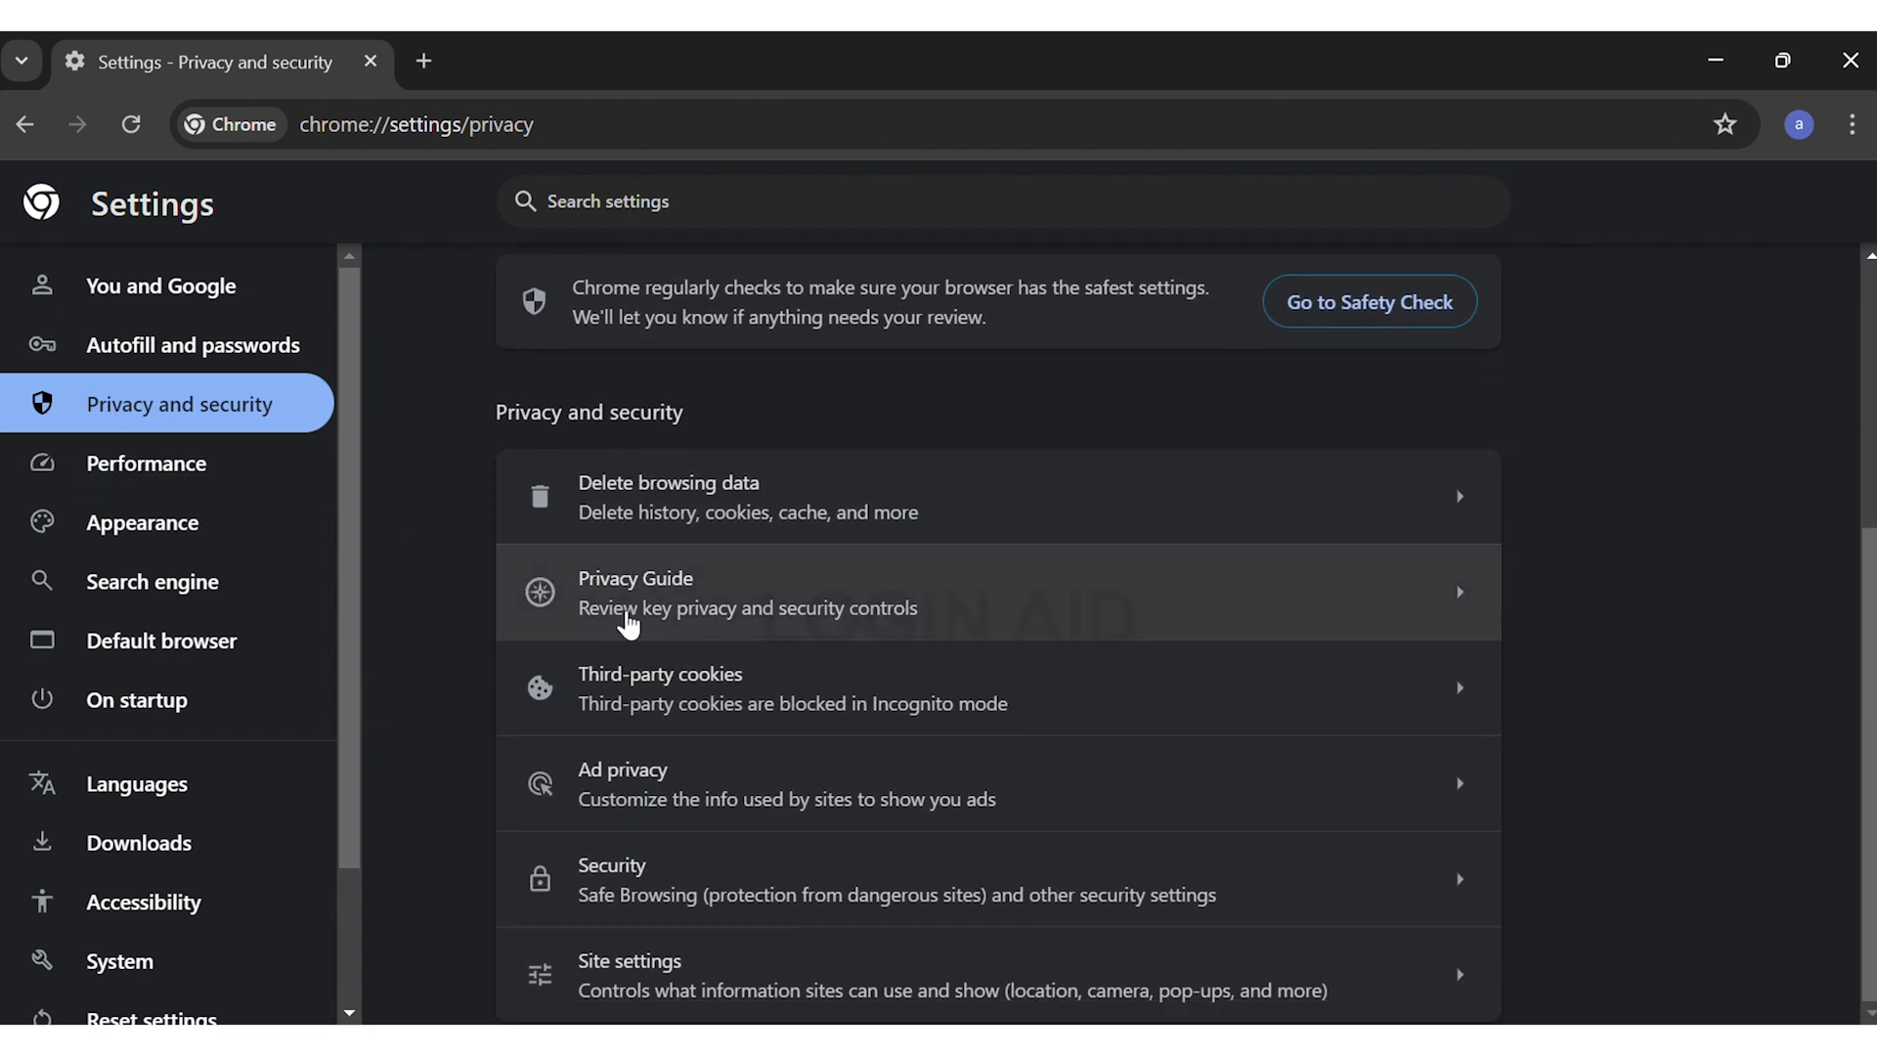
{"action": "mouse_move", "coordinate": [659, 900]}
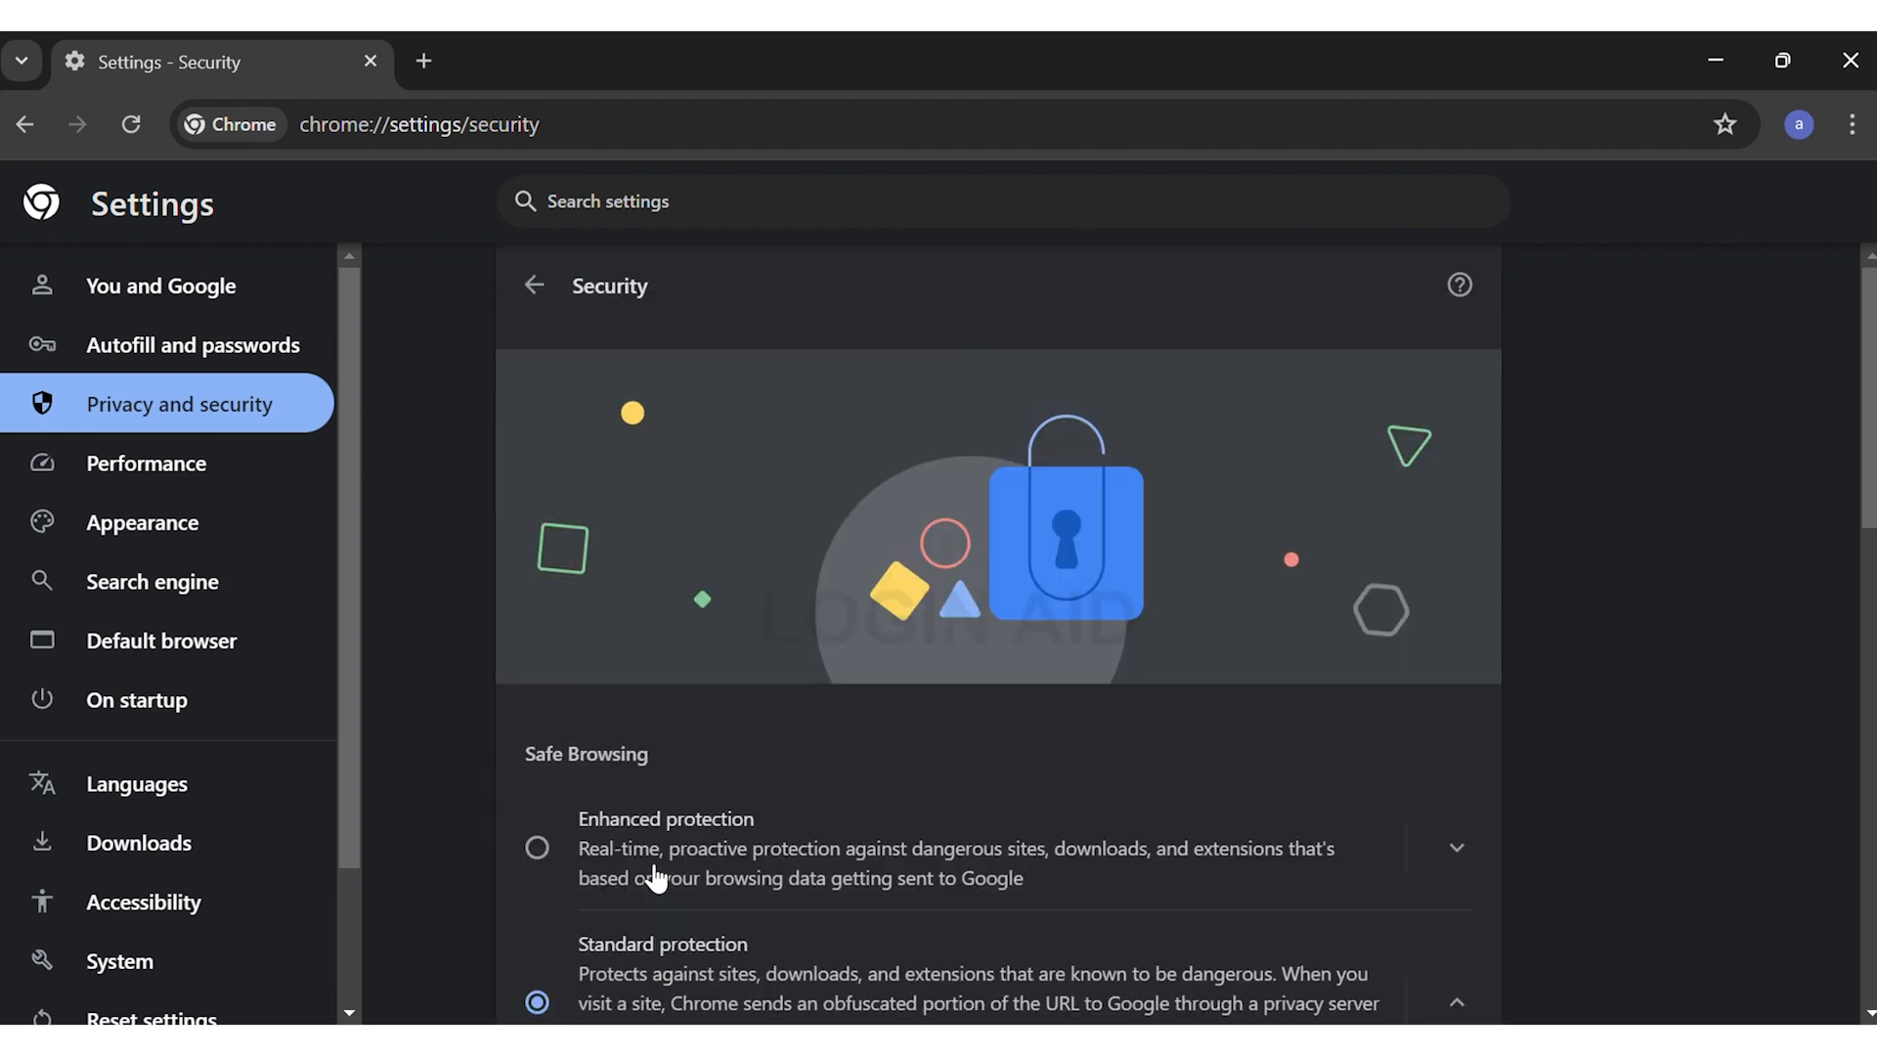
{"action": "scroll", "scroll_direction": "down", "scroll_amount": 3}
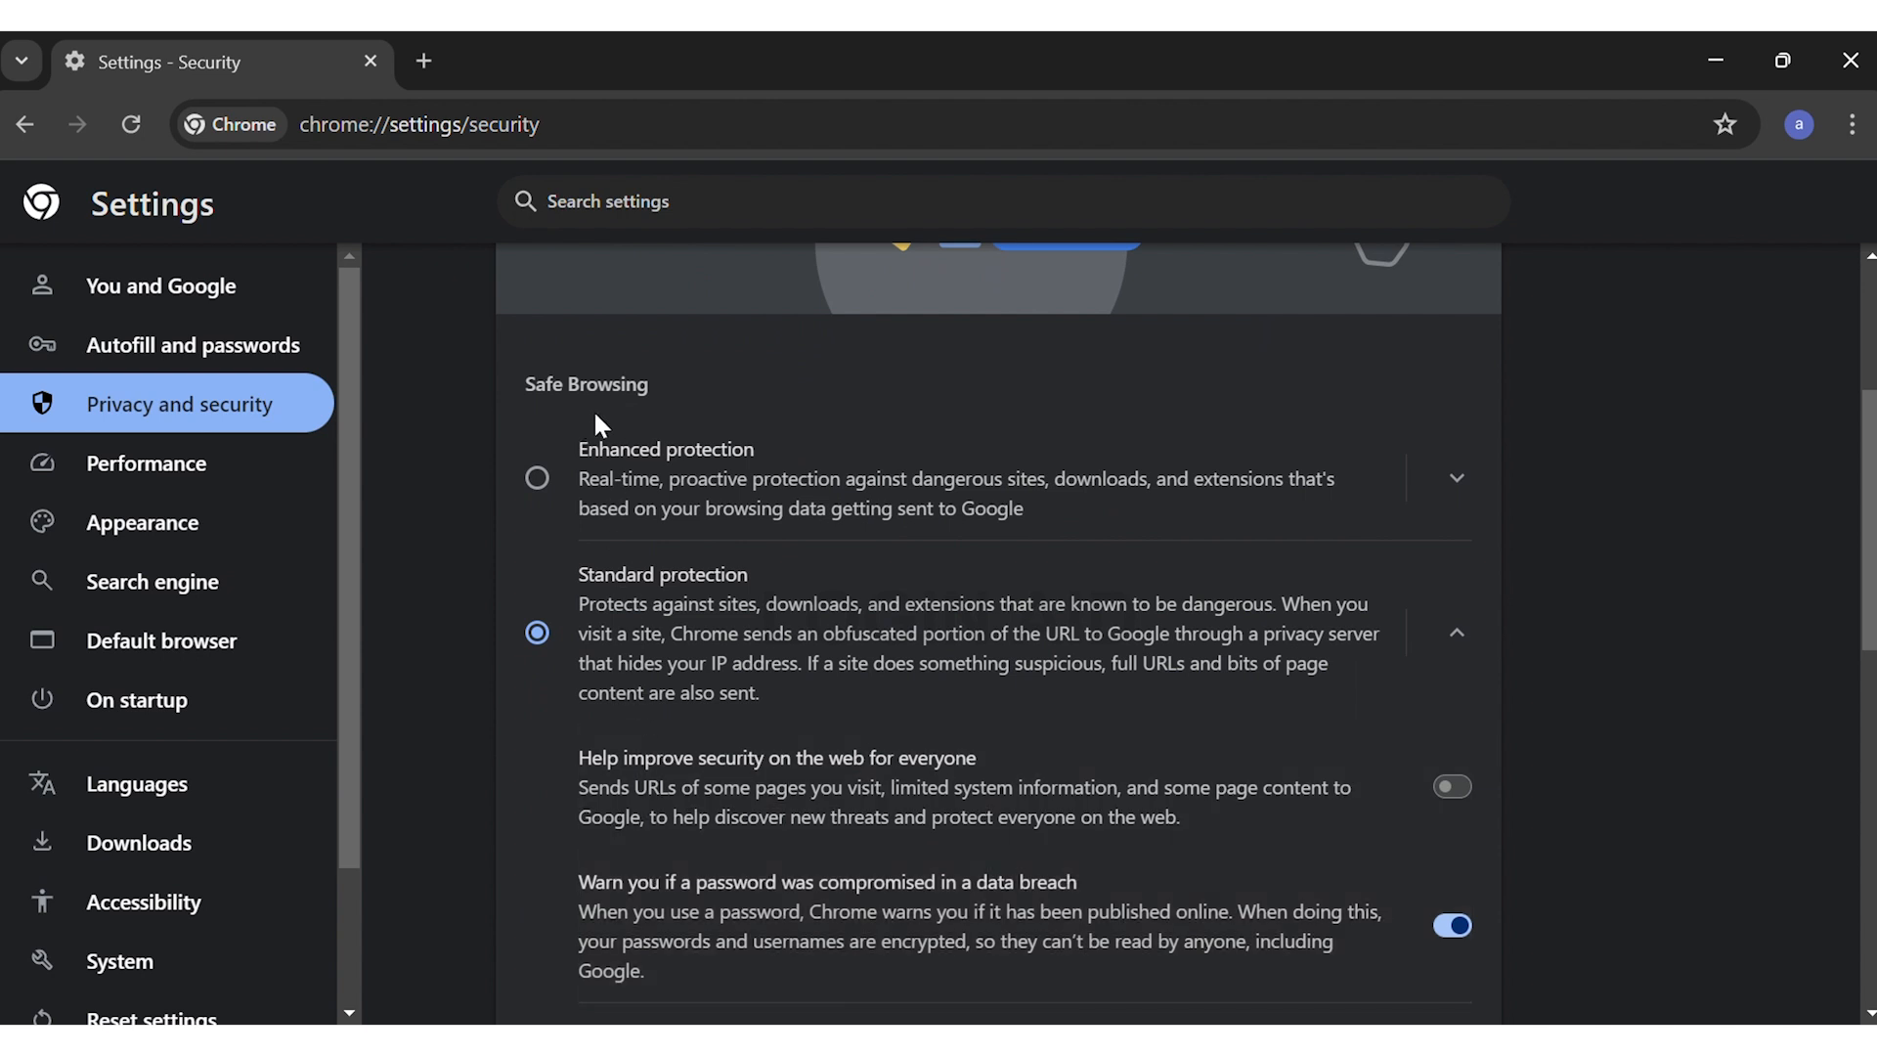
{"action": "scroll", "scroll_direction": "down", "scroll_amount": 3}
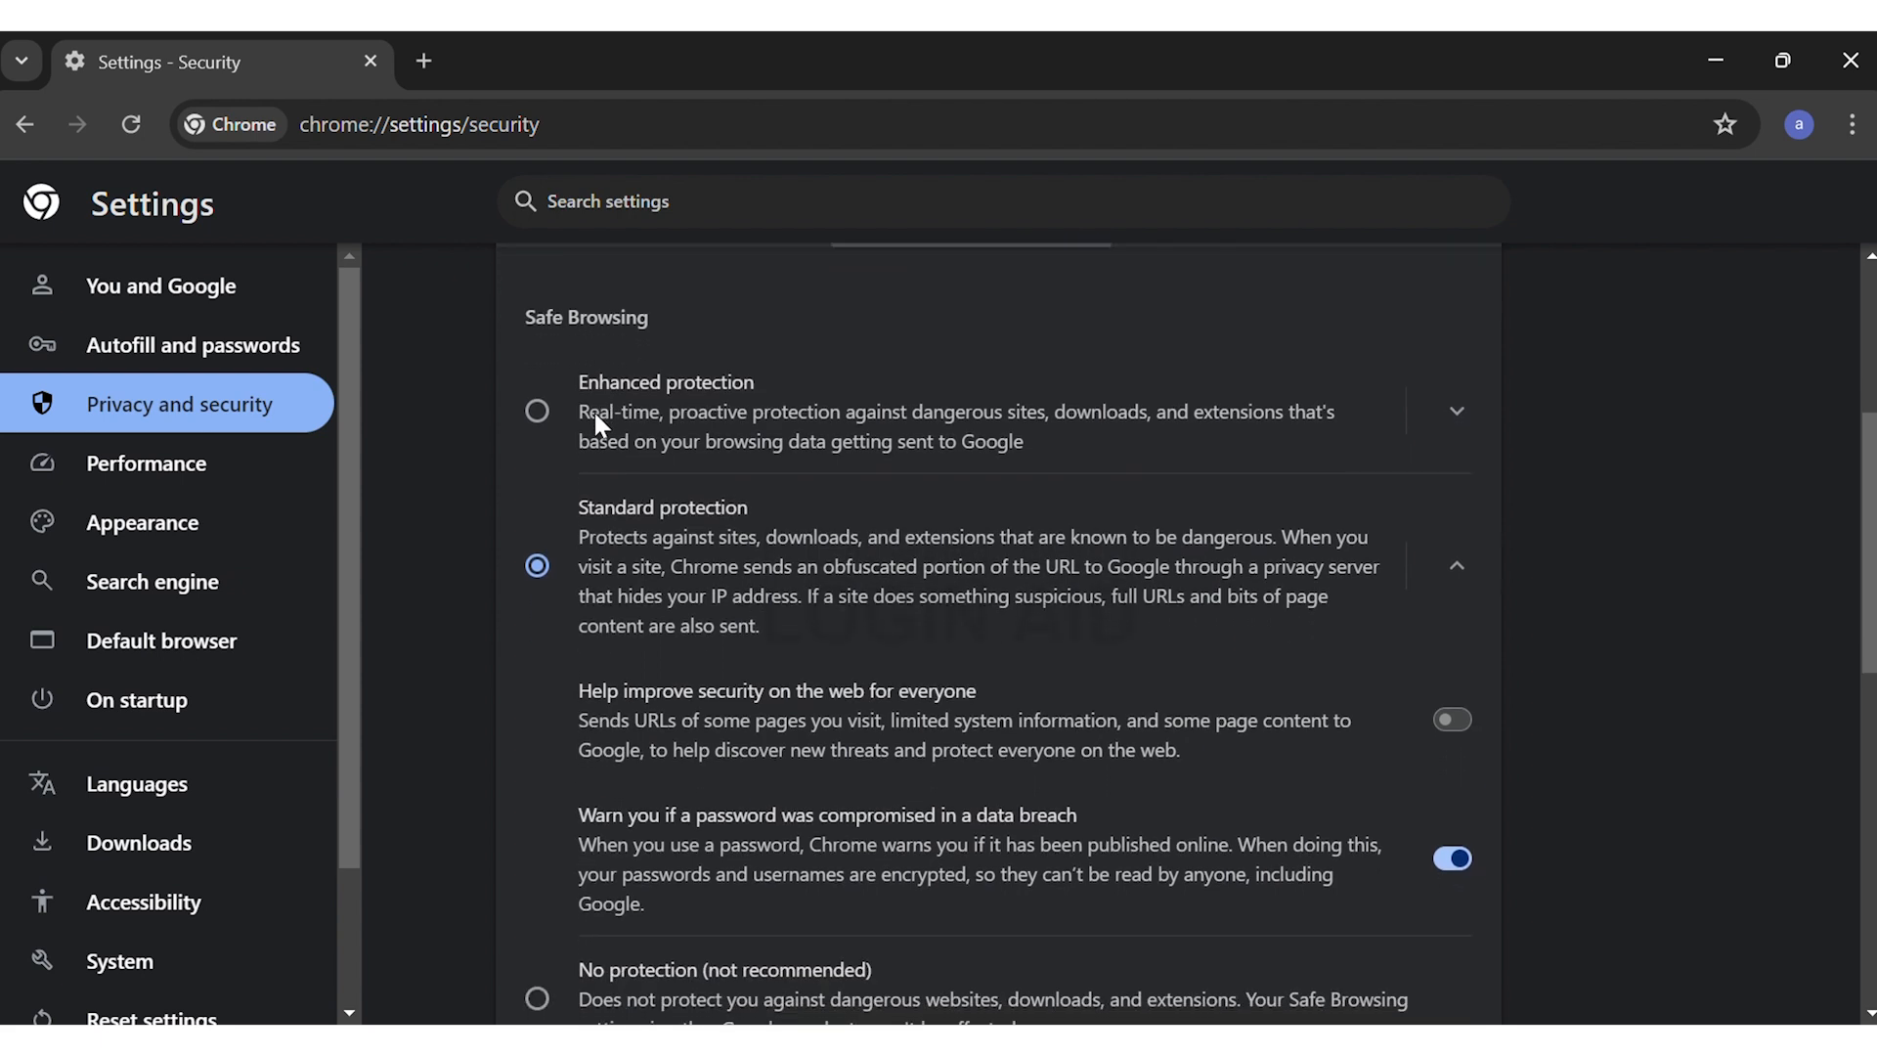
{"action": "scroll", "scroll_direction": "down", "scroll_amount": 3}
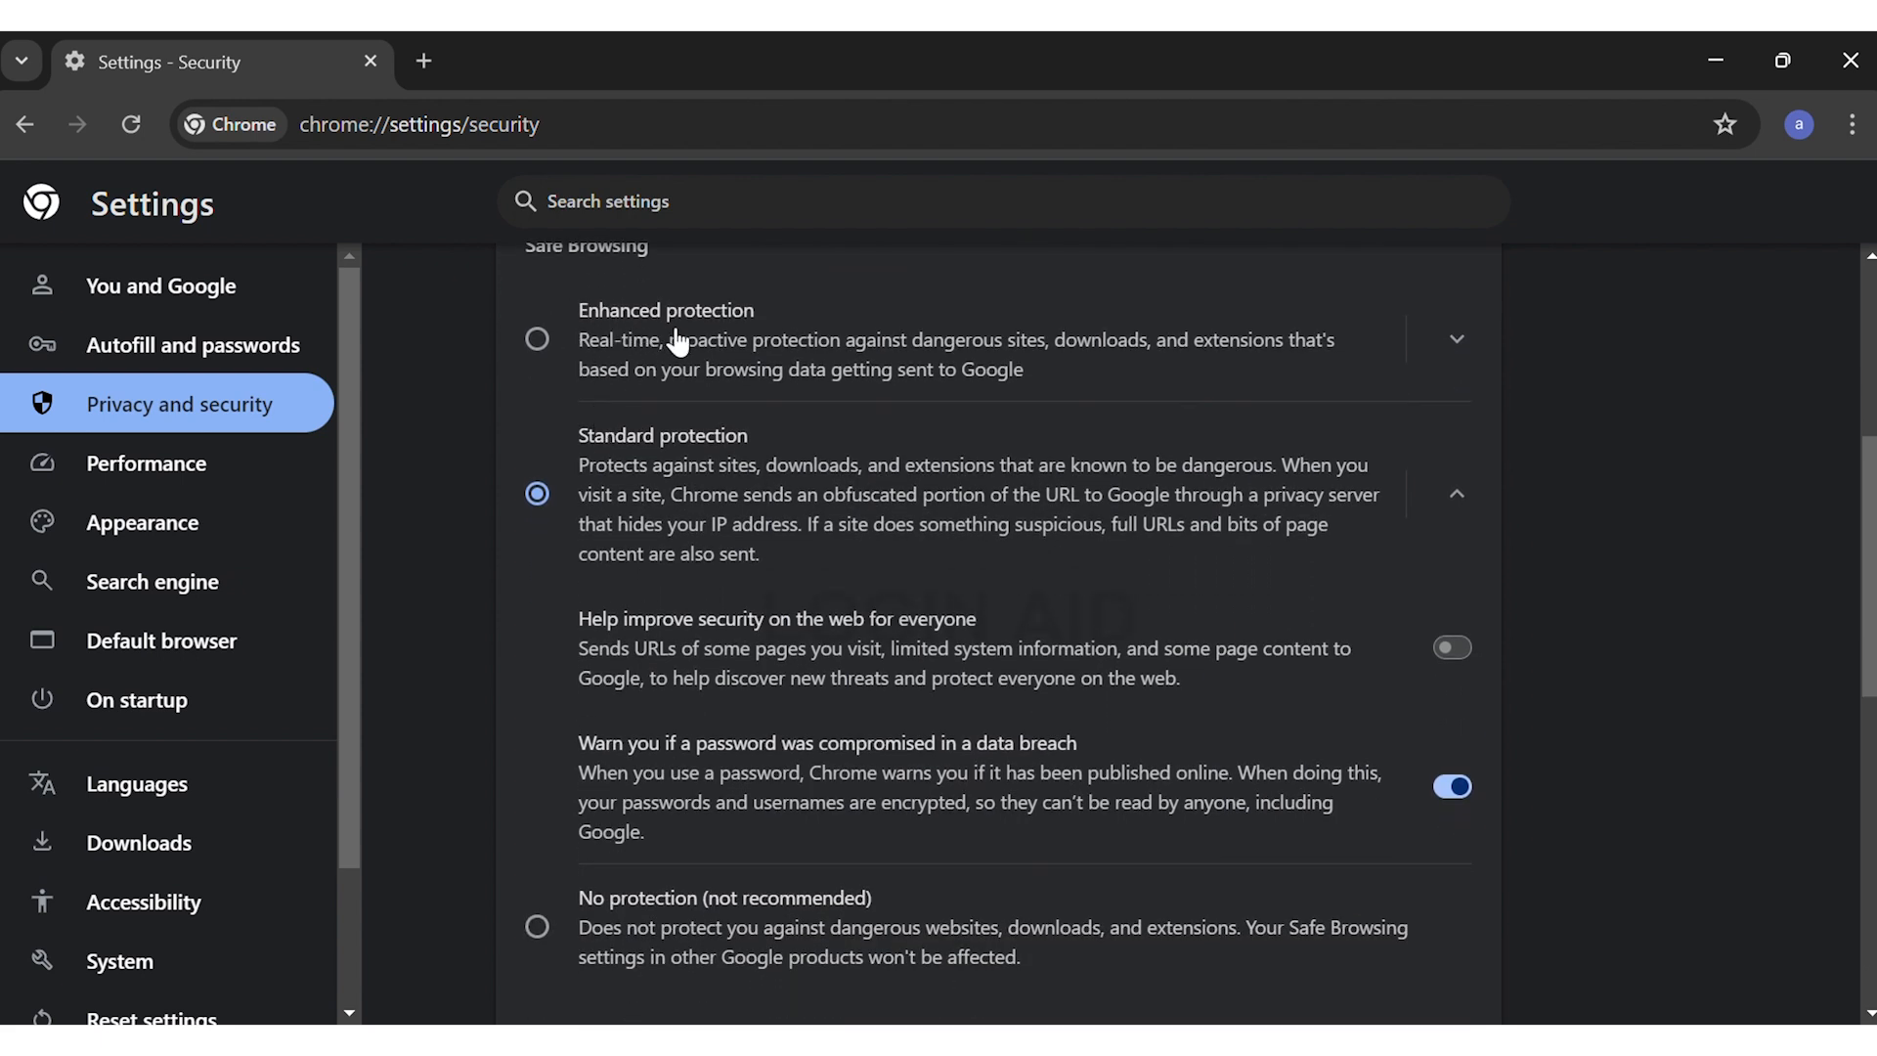
{"action": "mouse_move", "coordinate": [758, 356]}
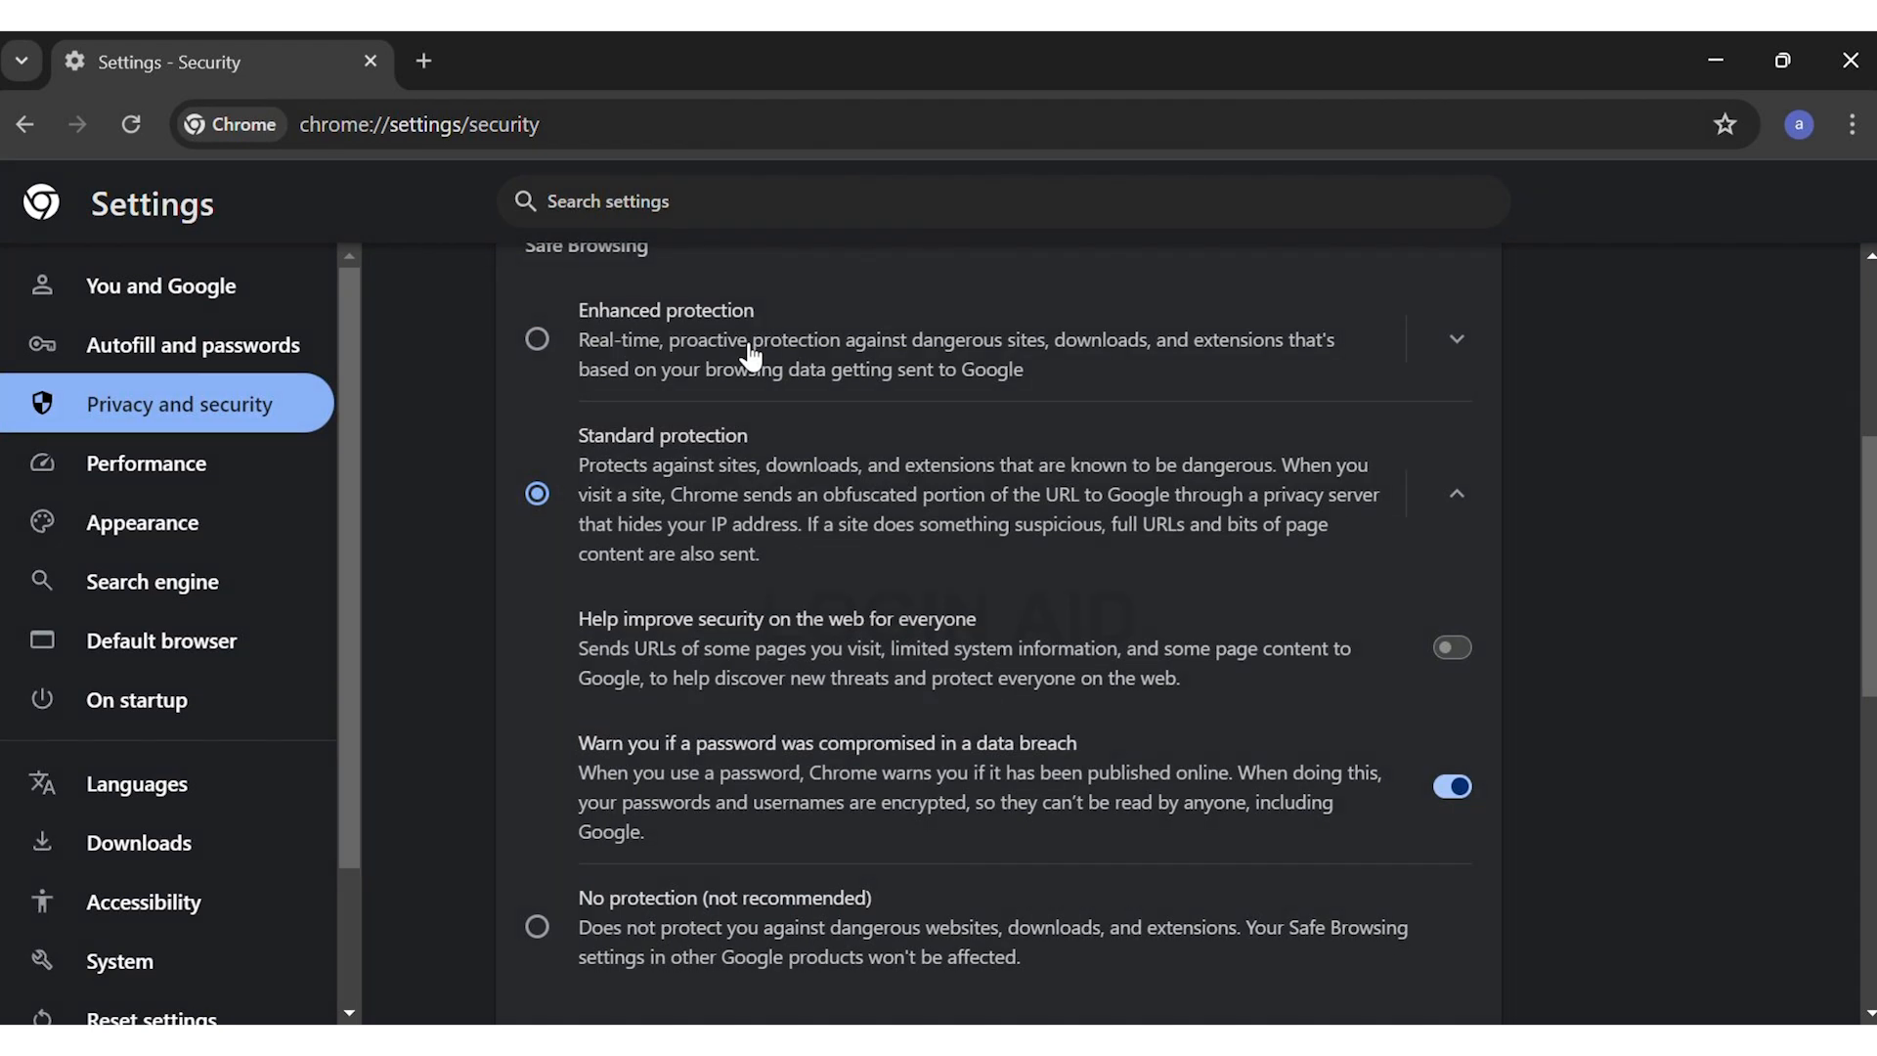
{"action": "mouse_move", "coordinate": [688, 568]}
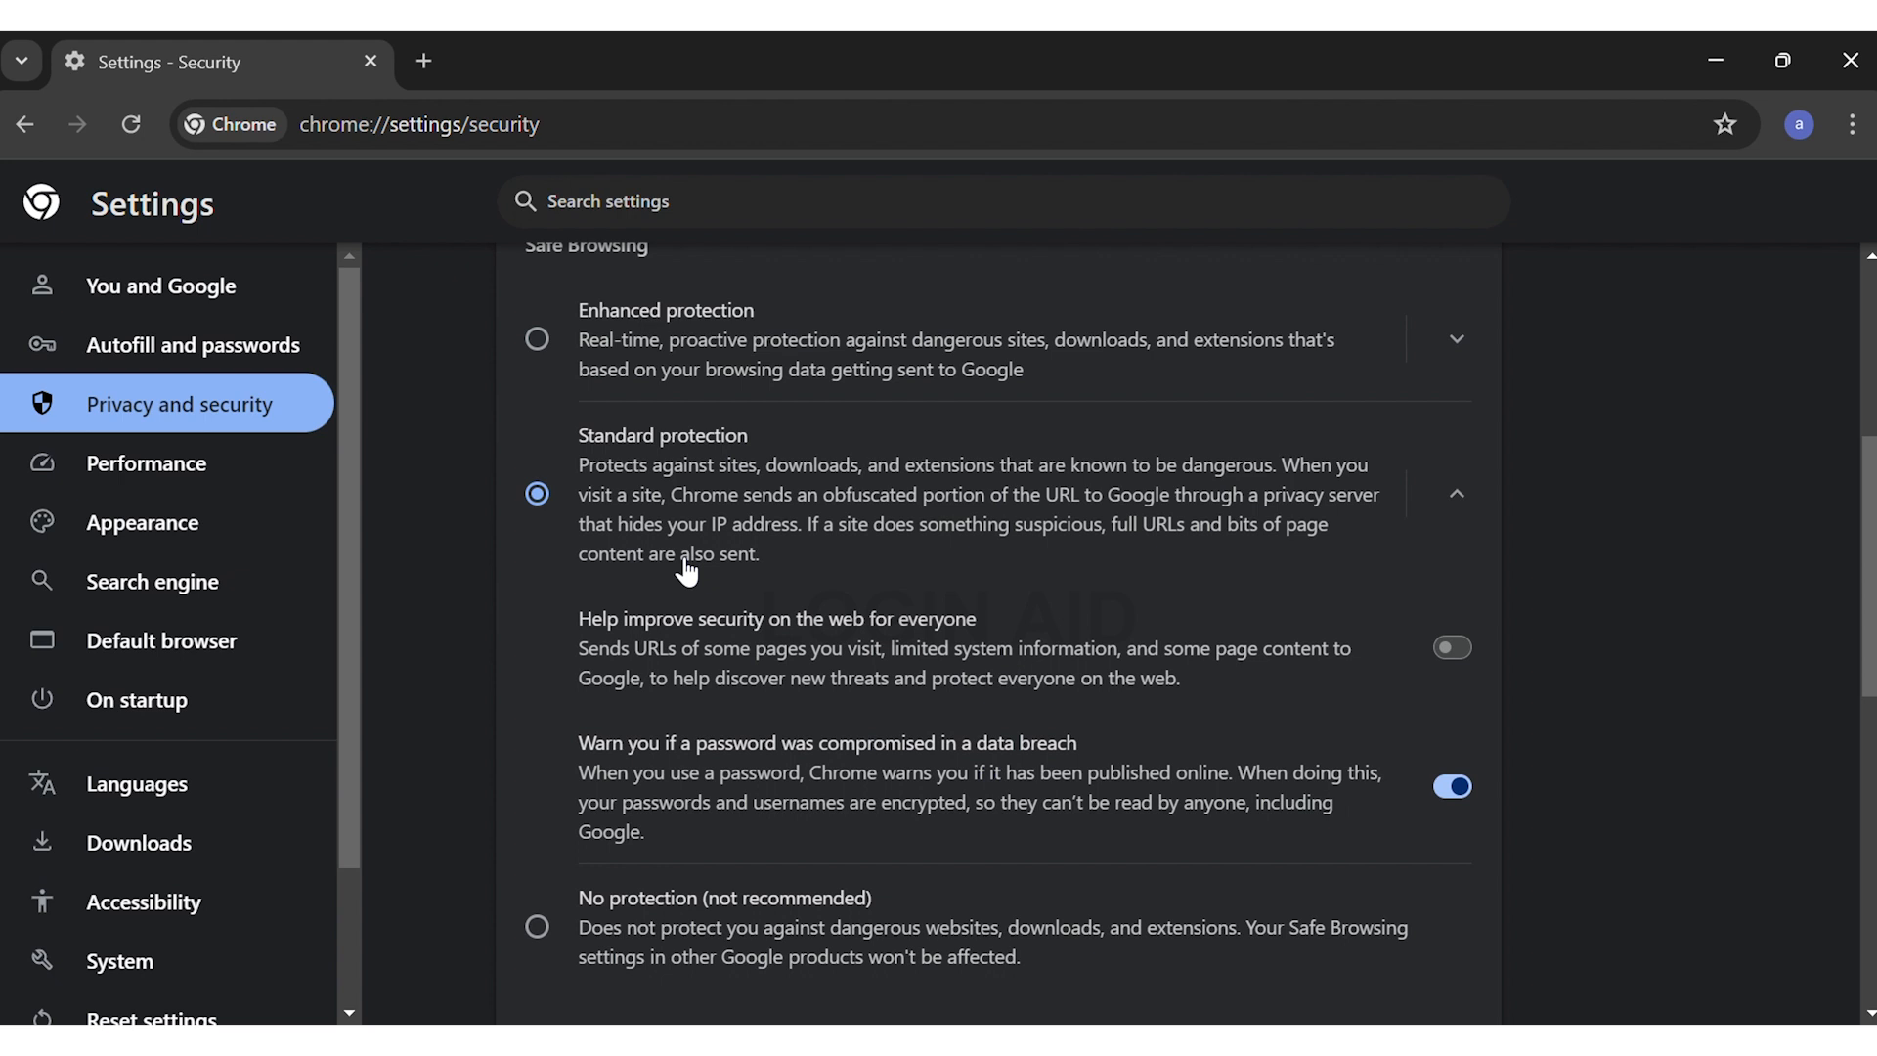
{"action": "mouse_move", "coordinate": [670, 972]}
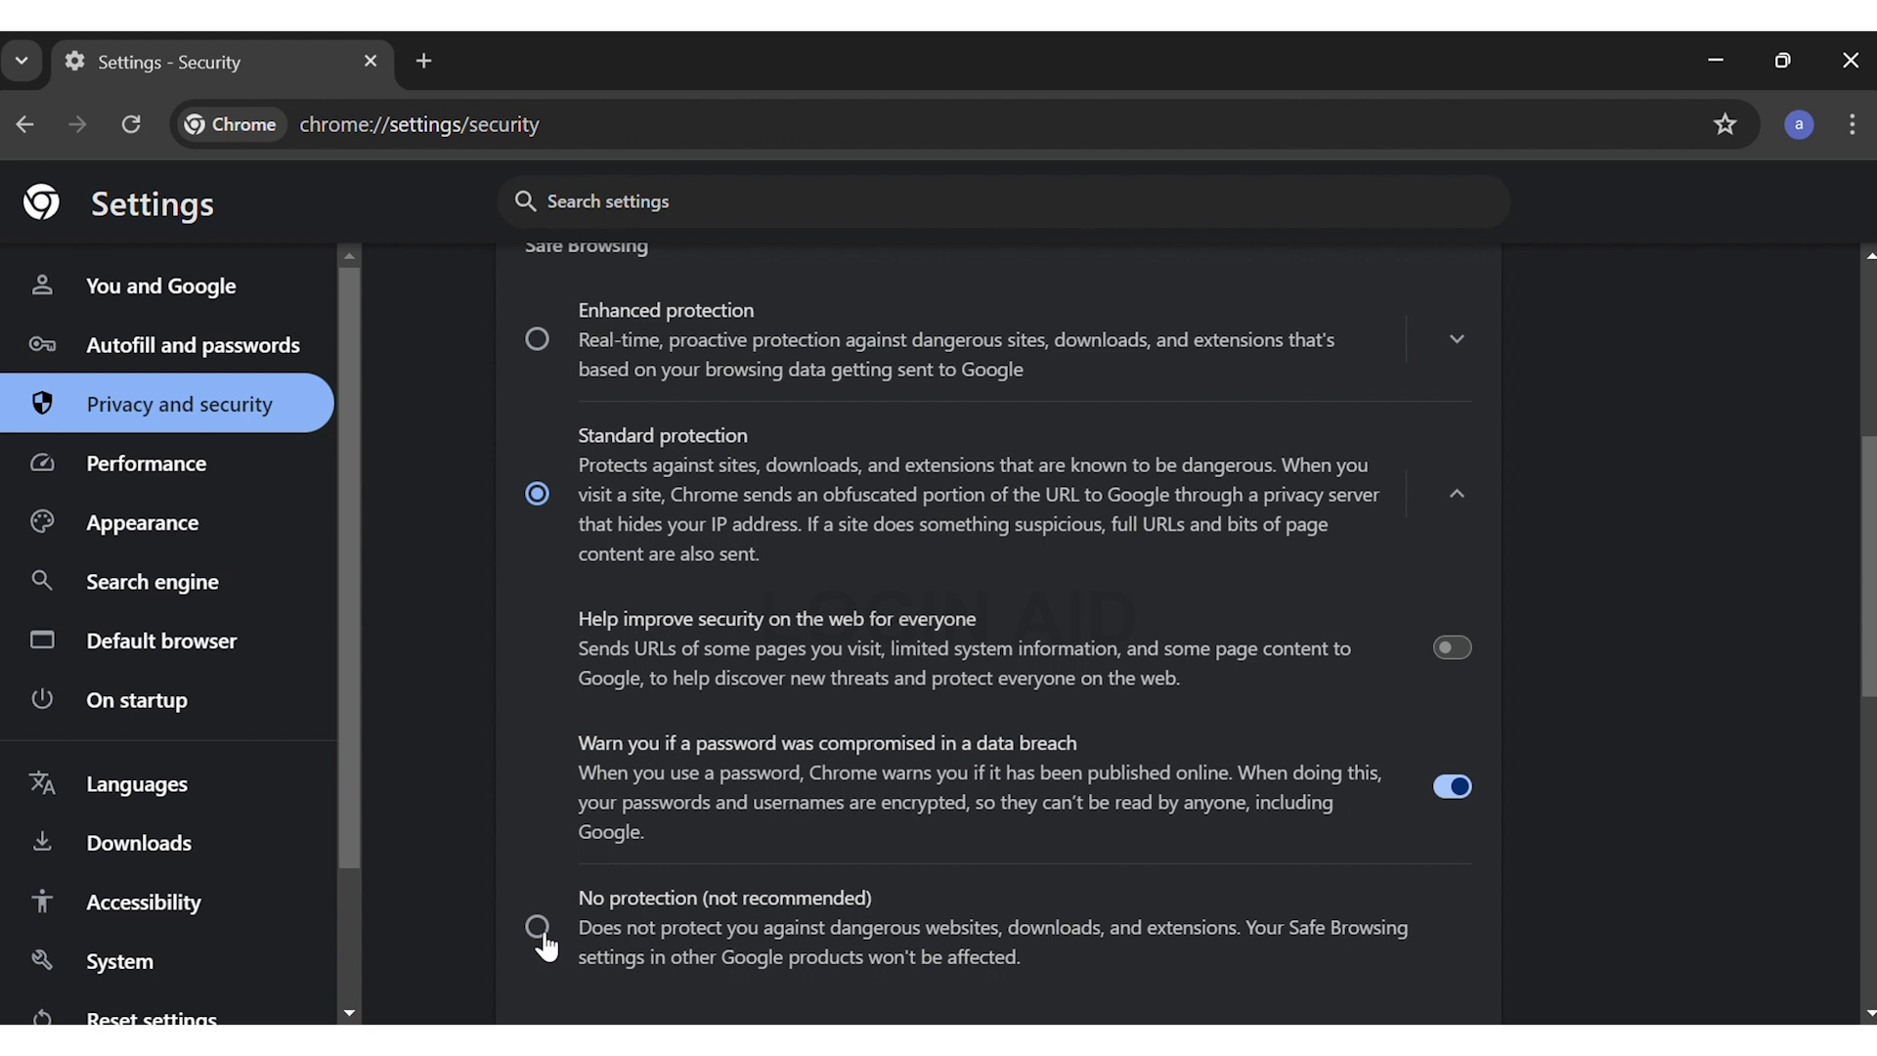
Step: Choose No protection (not recommended) for Safe Browsing and confirm Turn off
{"action": "left_click", "coordinate": [537, 927]}
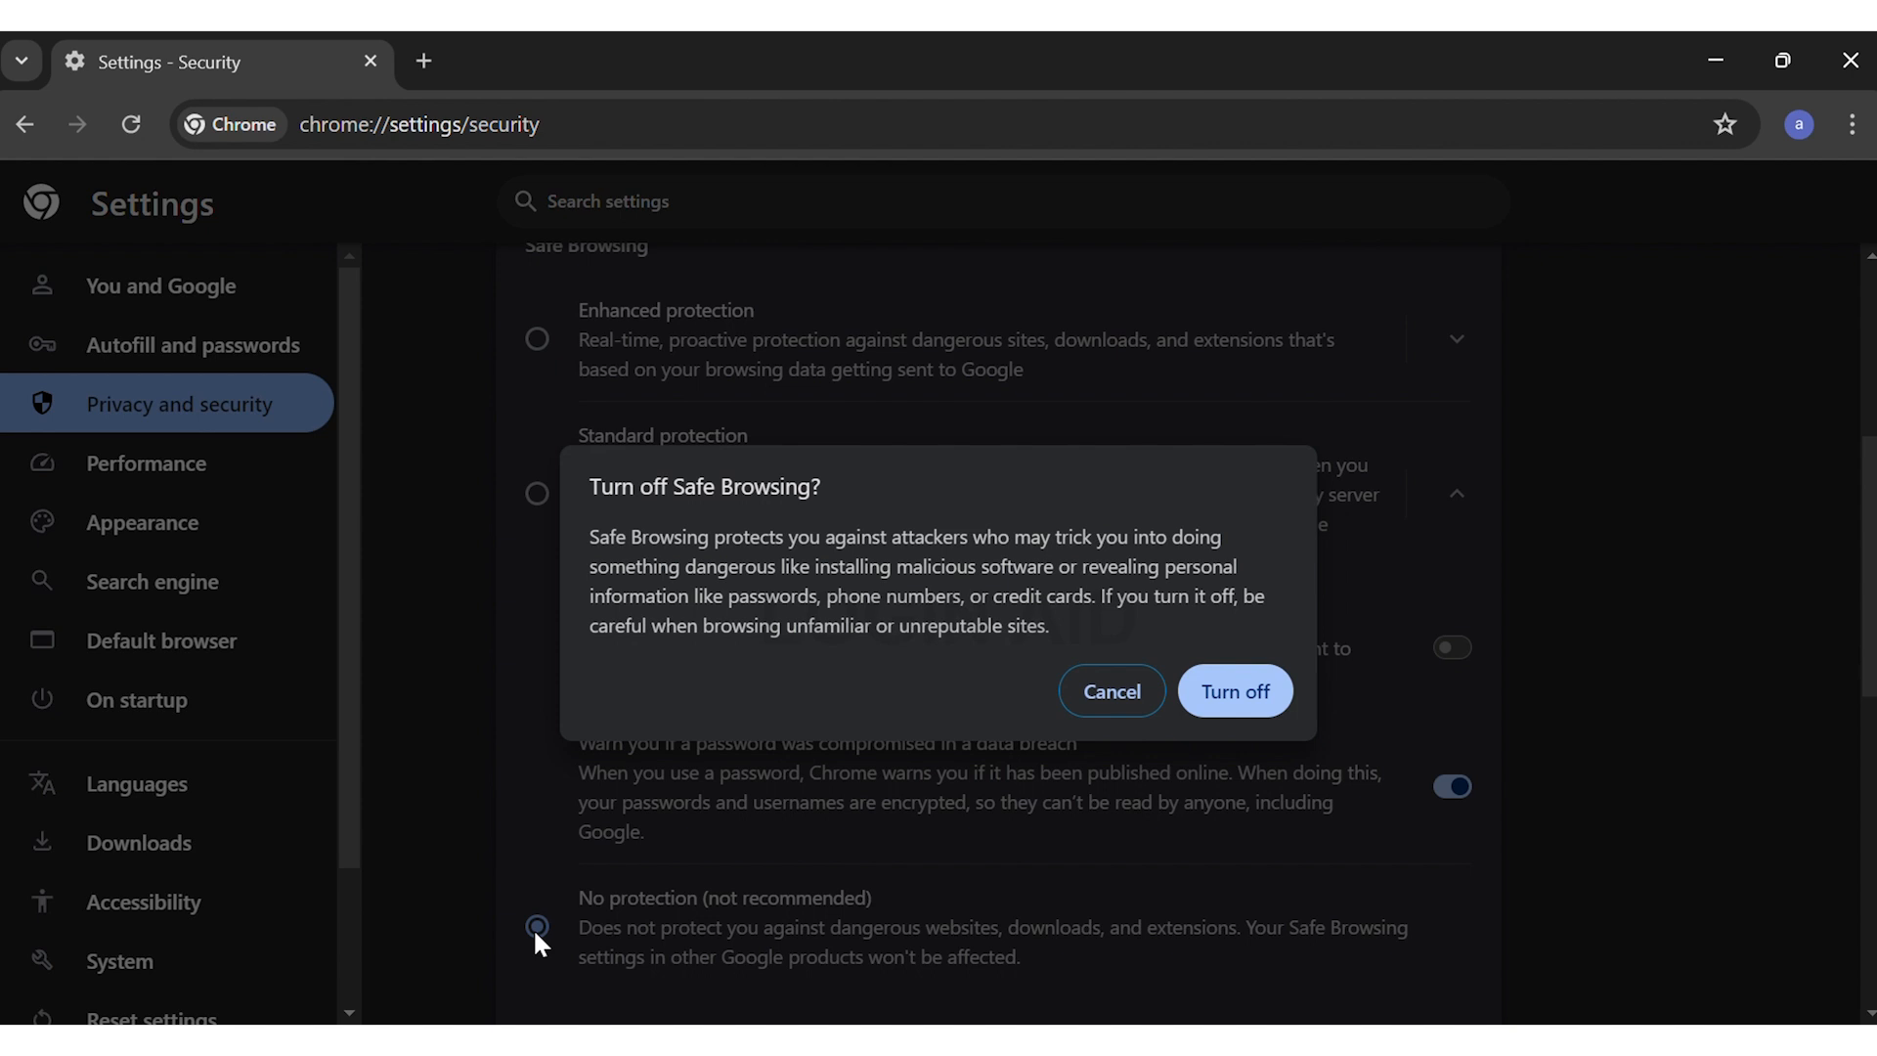
{"action": "mouse_move", "coordinate": [1241, 713]}
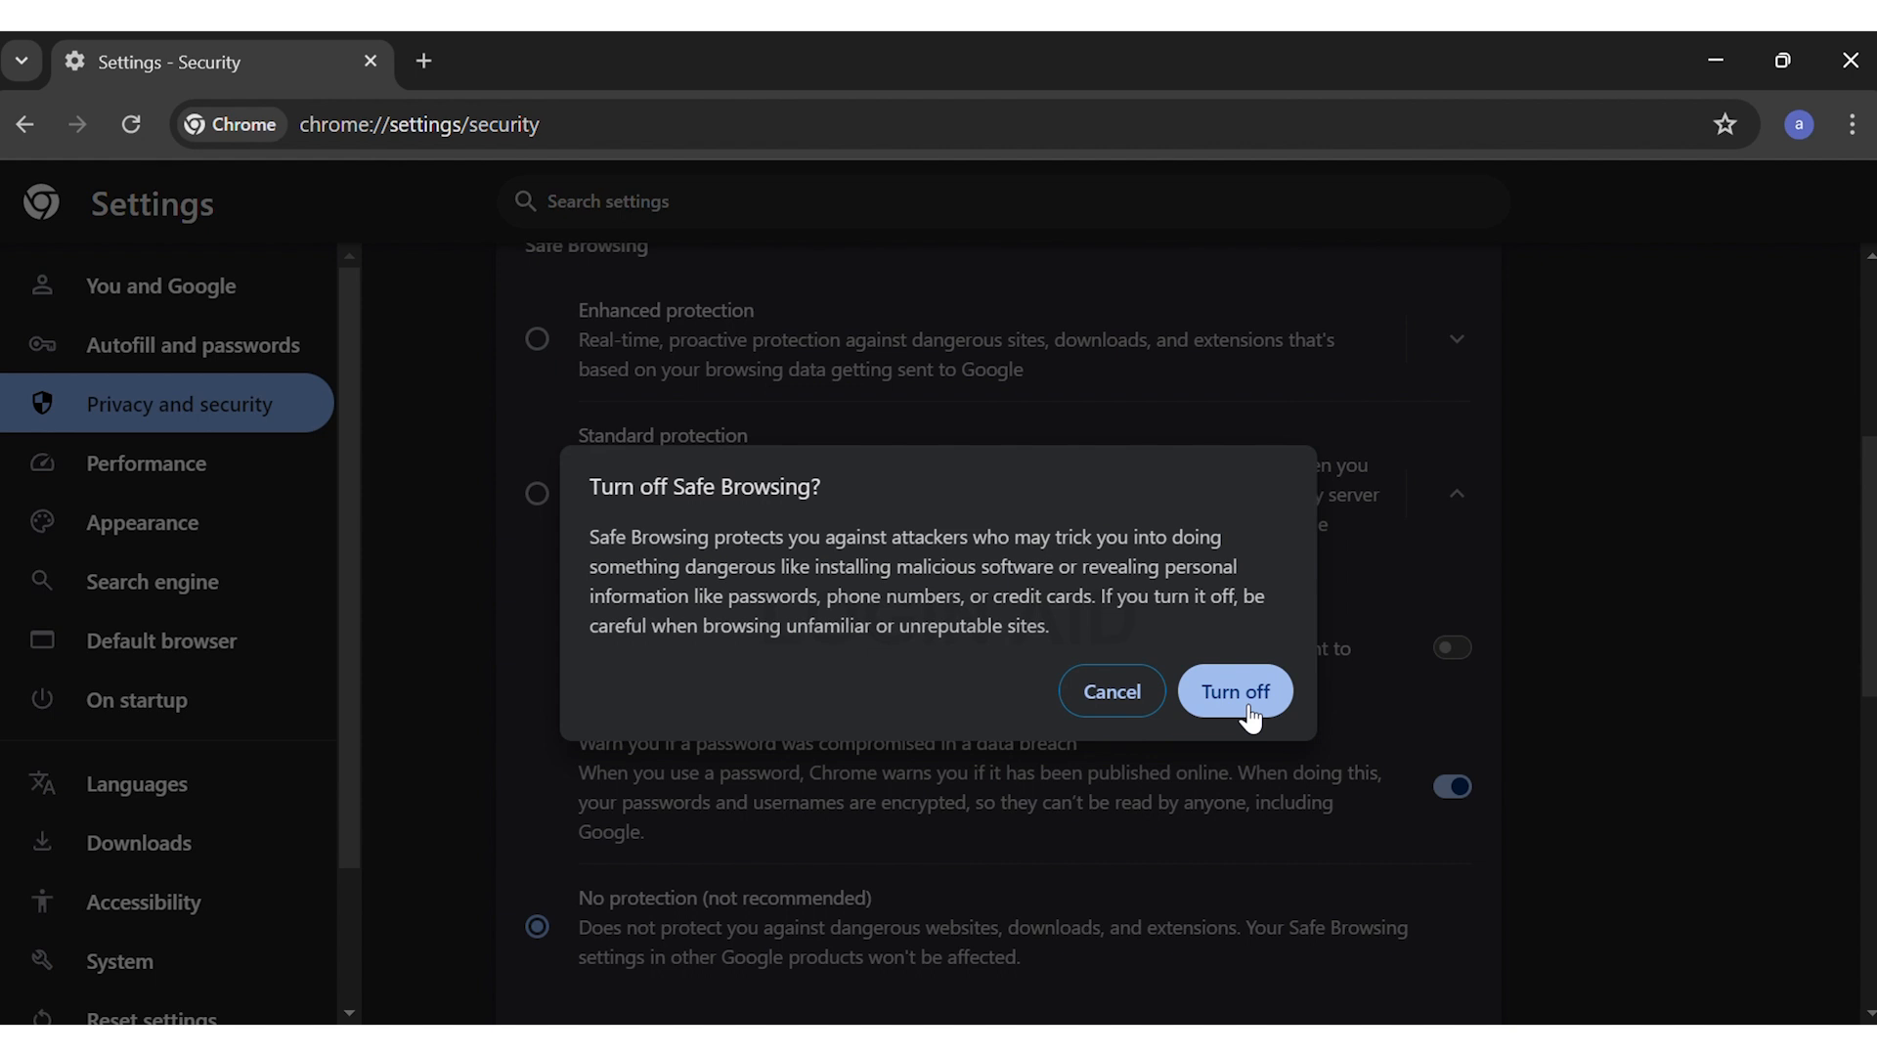
{"action": "left_click", "coordinate": [1235, 692]}
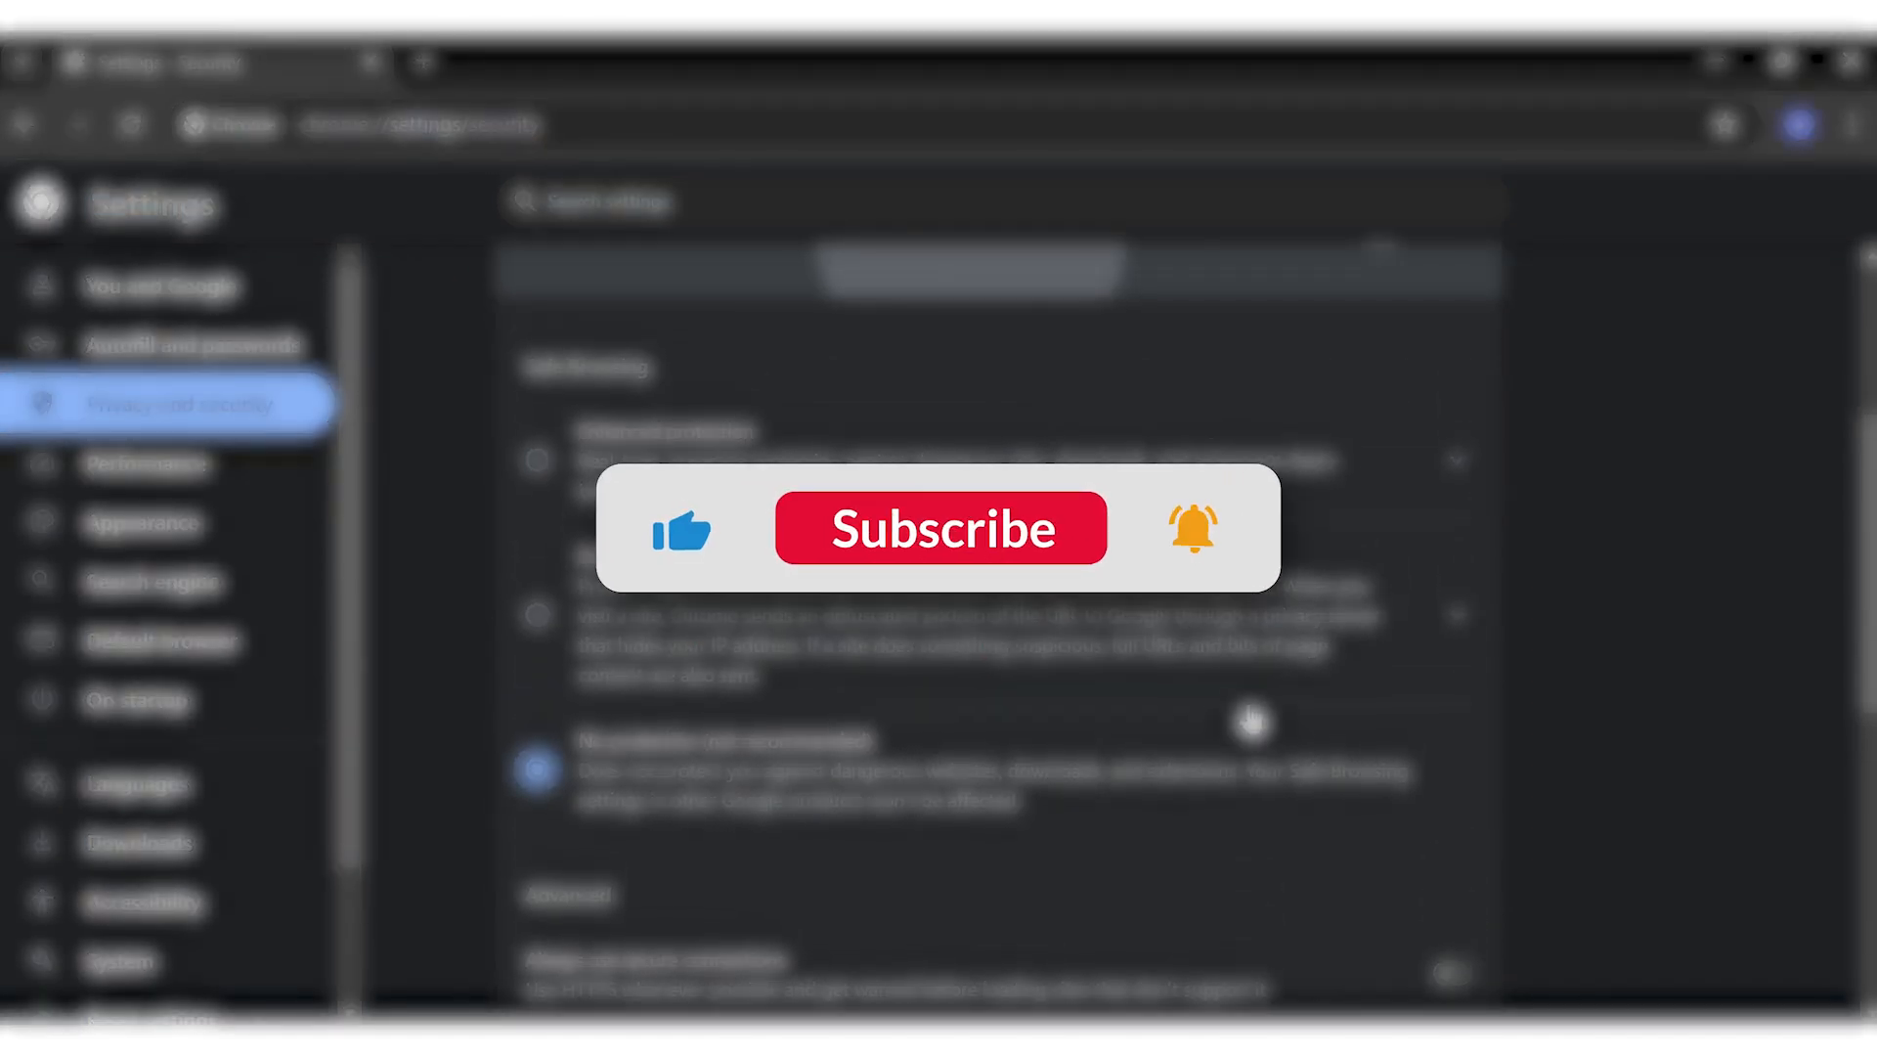
{"action": "left_click", "coordinate": [942, 529]}
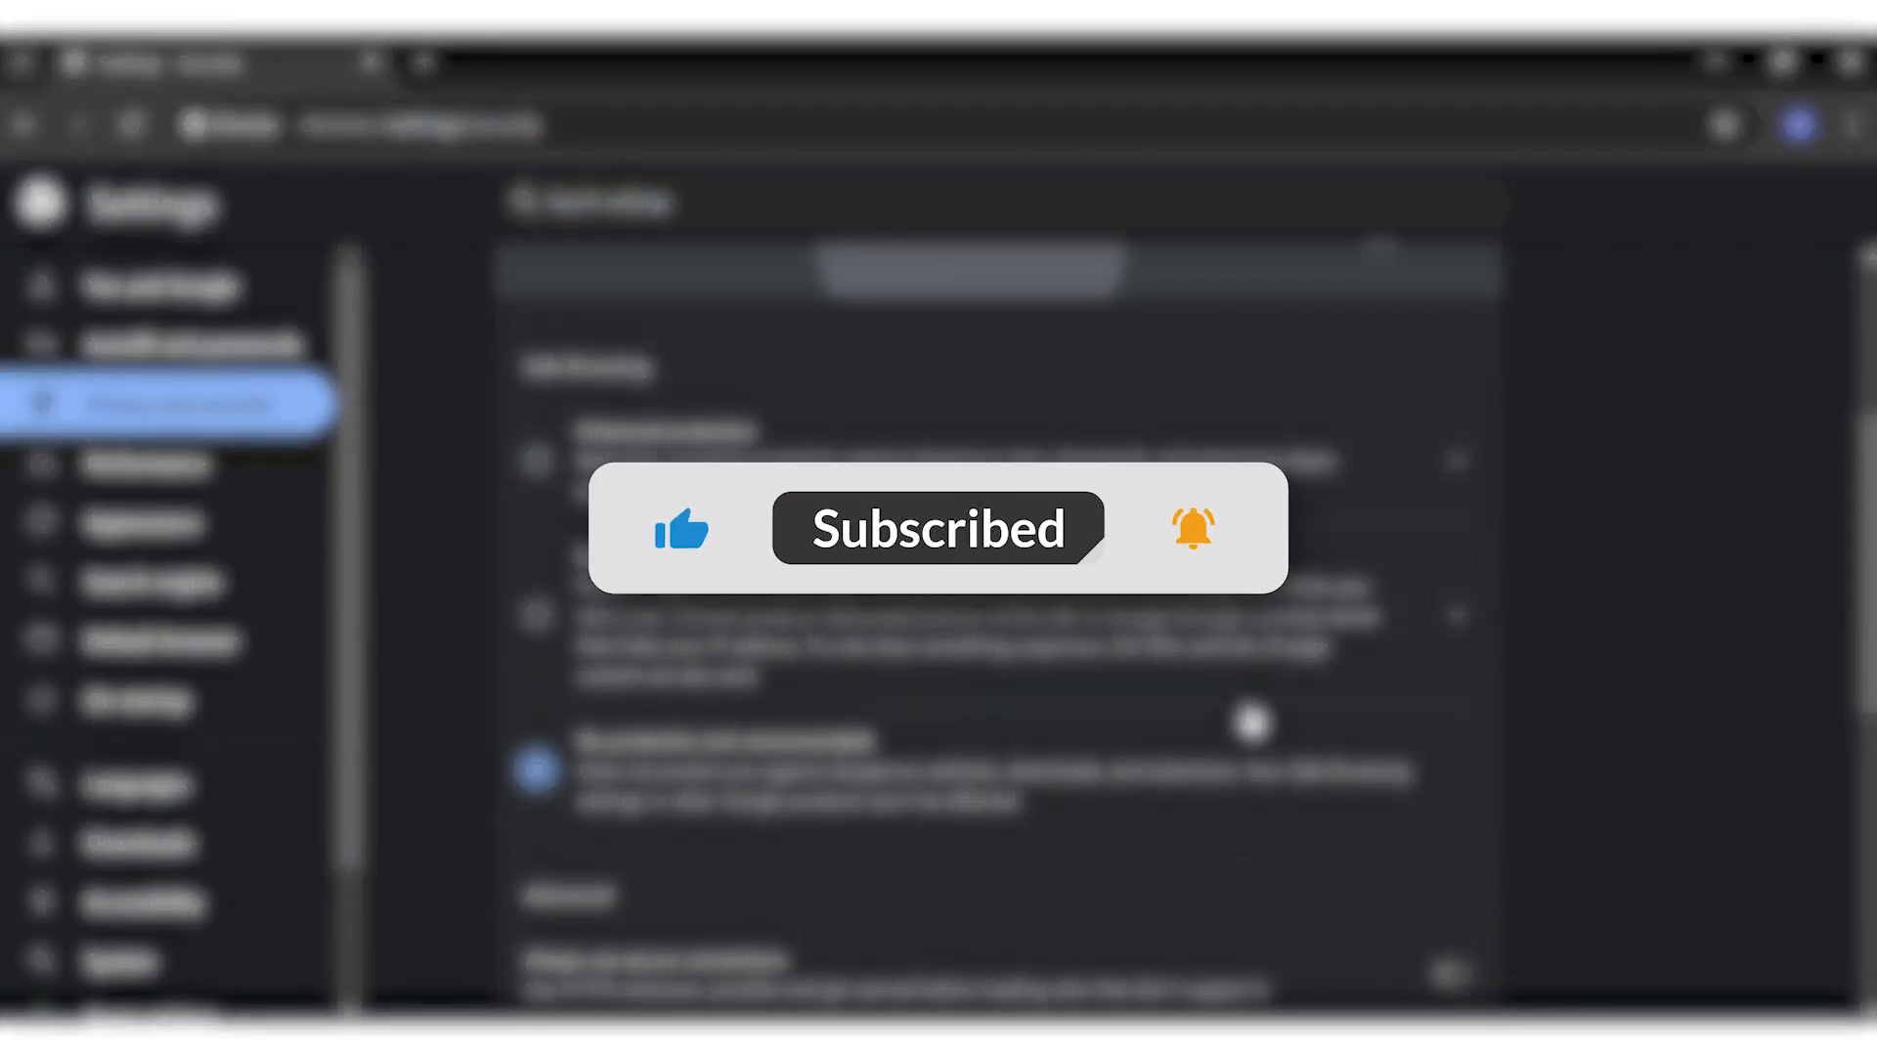